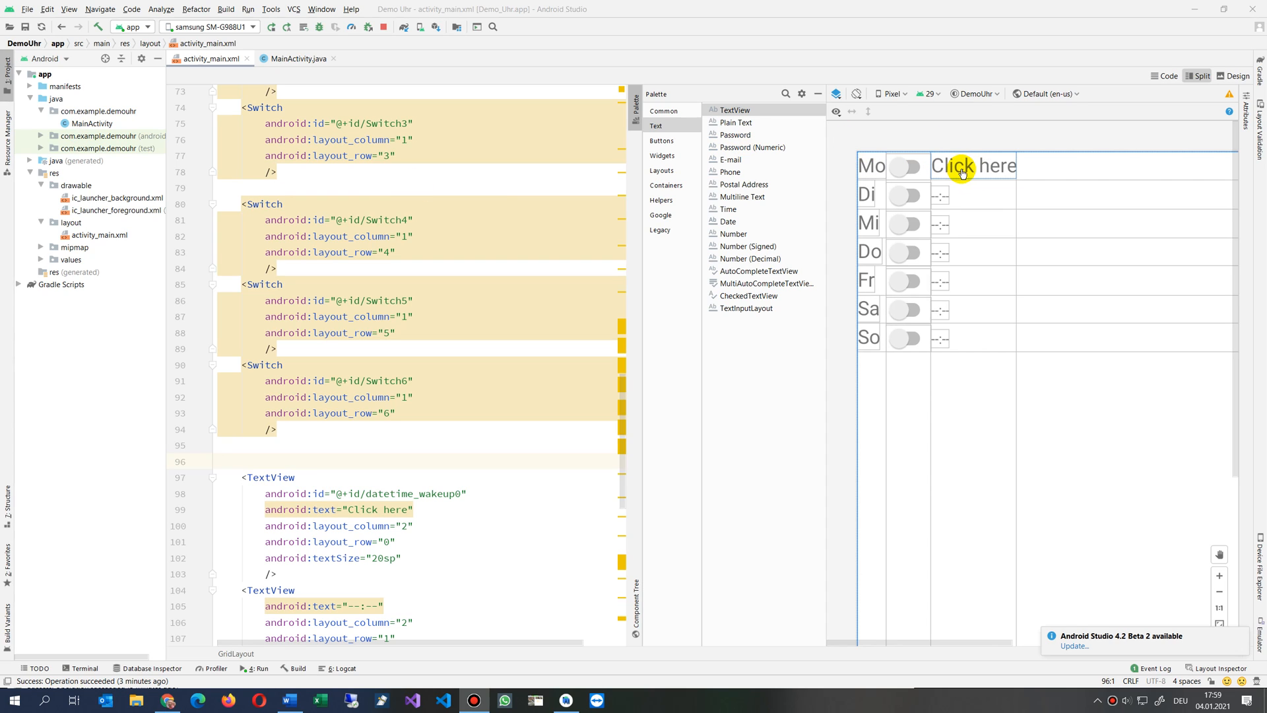
mouse_move(974, 74)
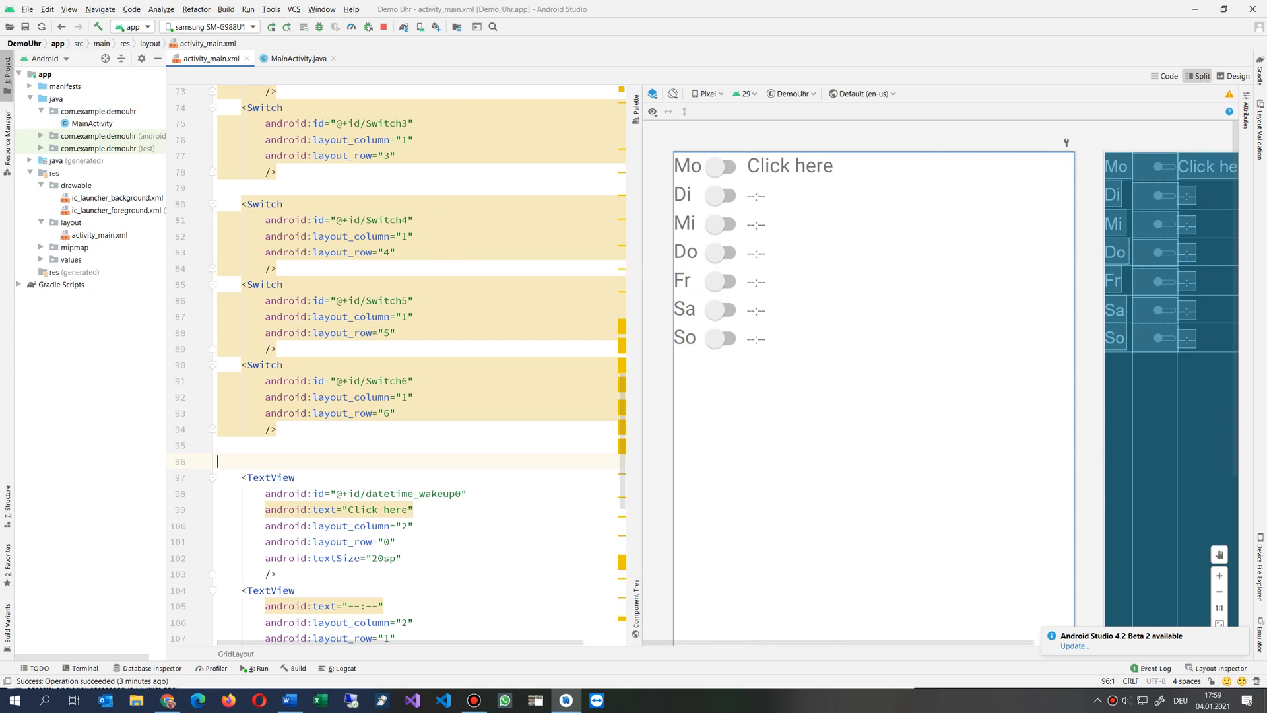
Select the 'Click here' TextView in the preview and jump to its XML code.
left_click(796, 167)
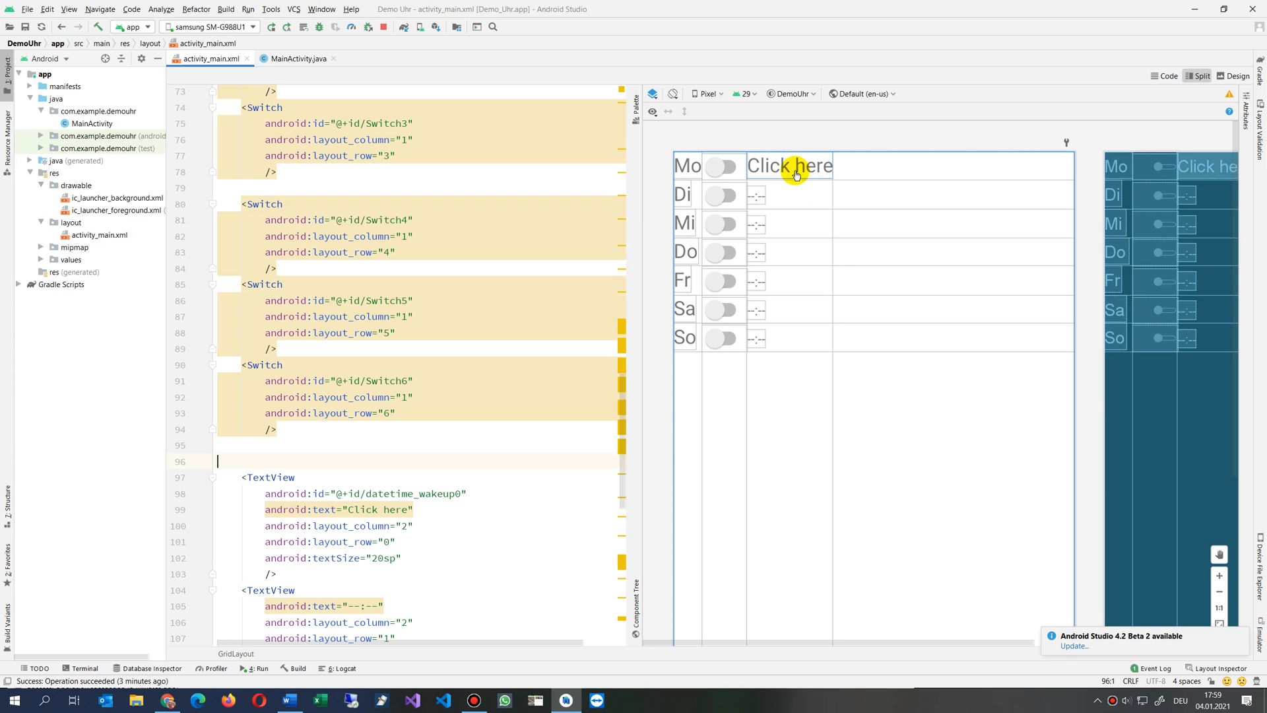
left_click(795, 167)
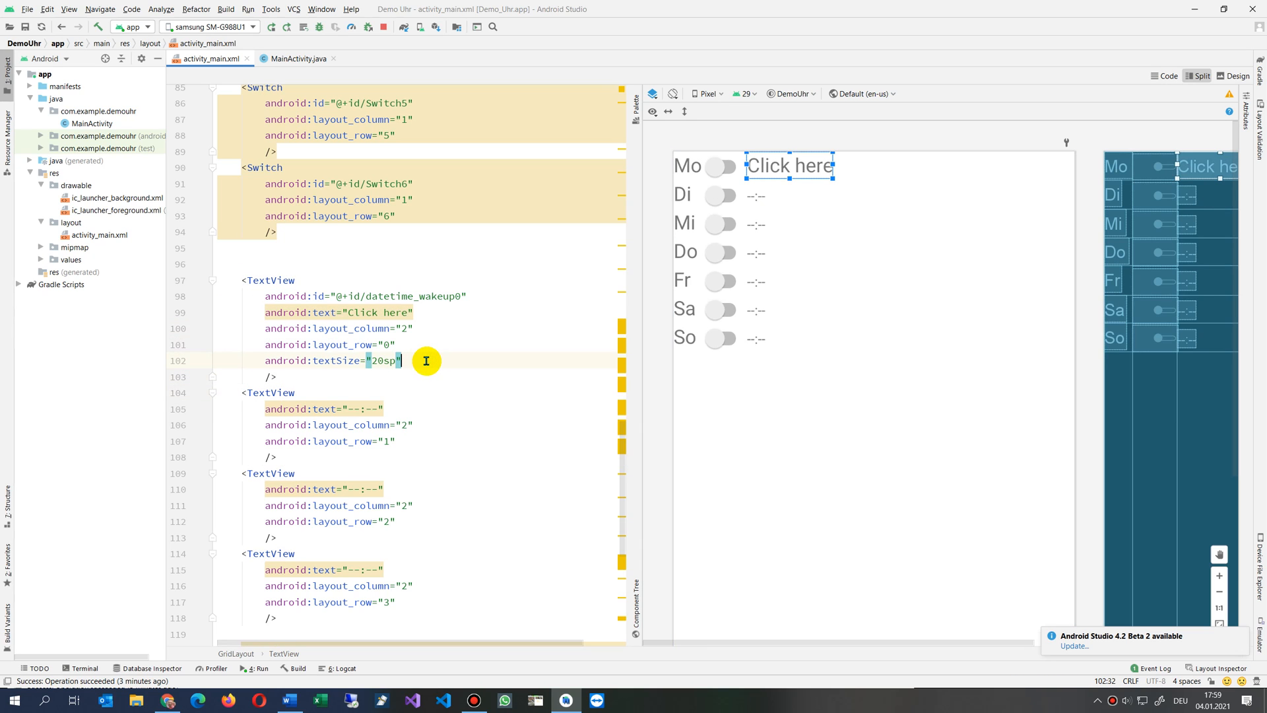
Add android:enabled="true" and android:clickable="true" to the TextView, then select its id datetime_wakeup0.
type("enabled=\"t")
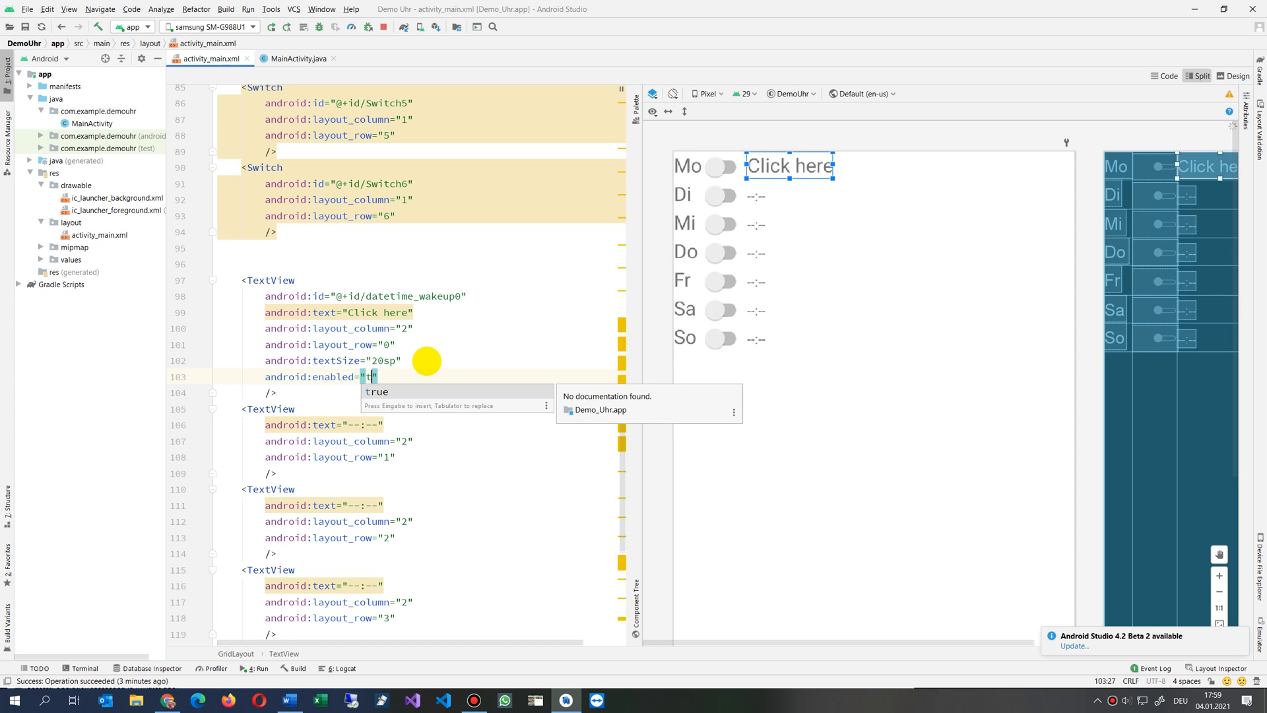
key("enter")
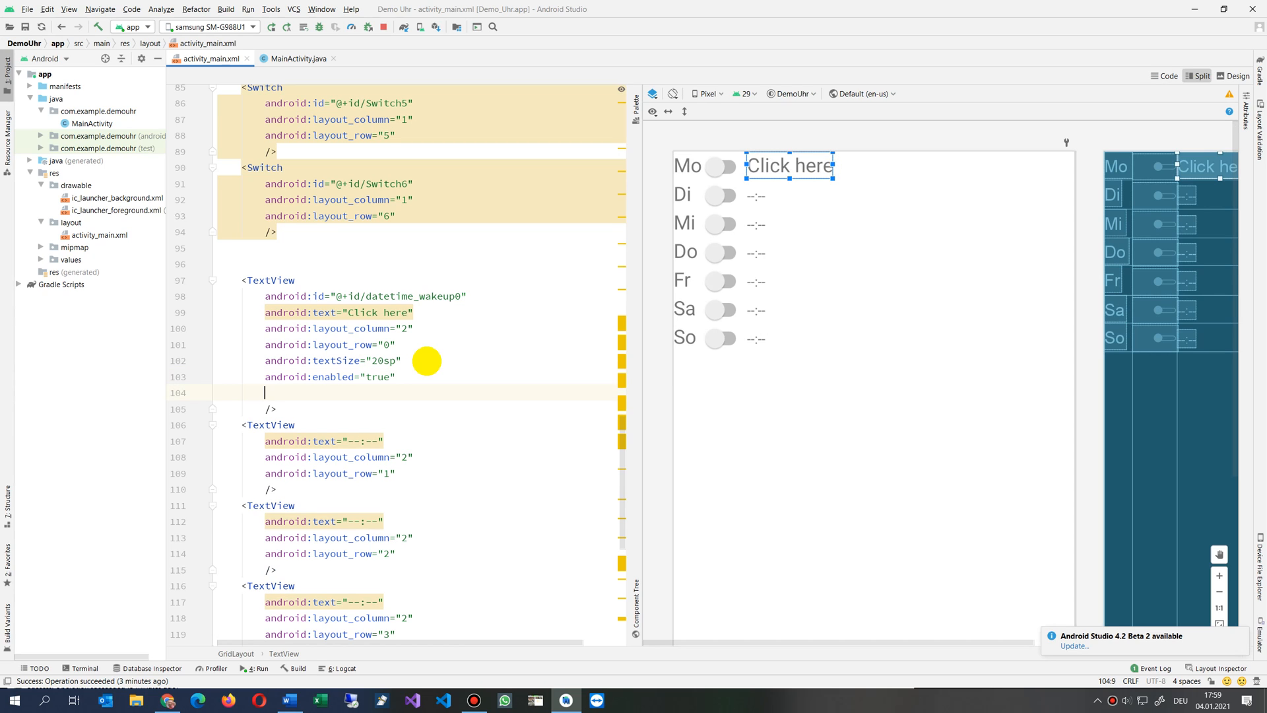
type("clickable=\"true")
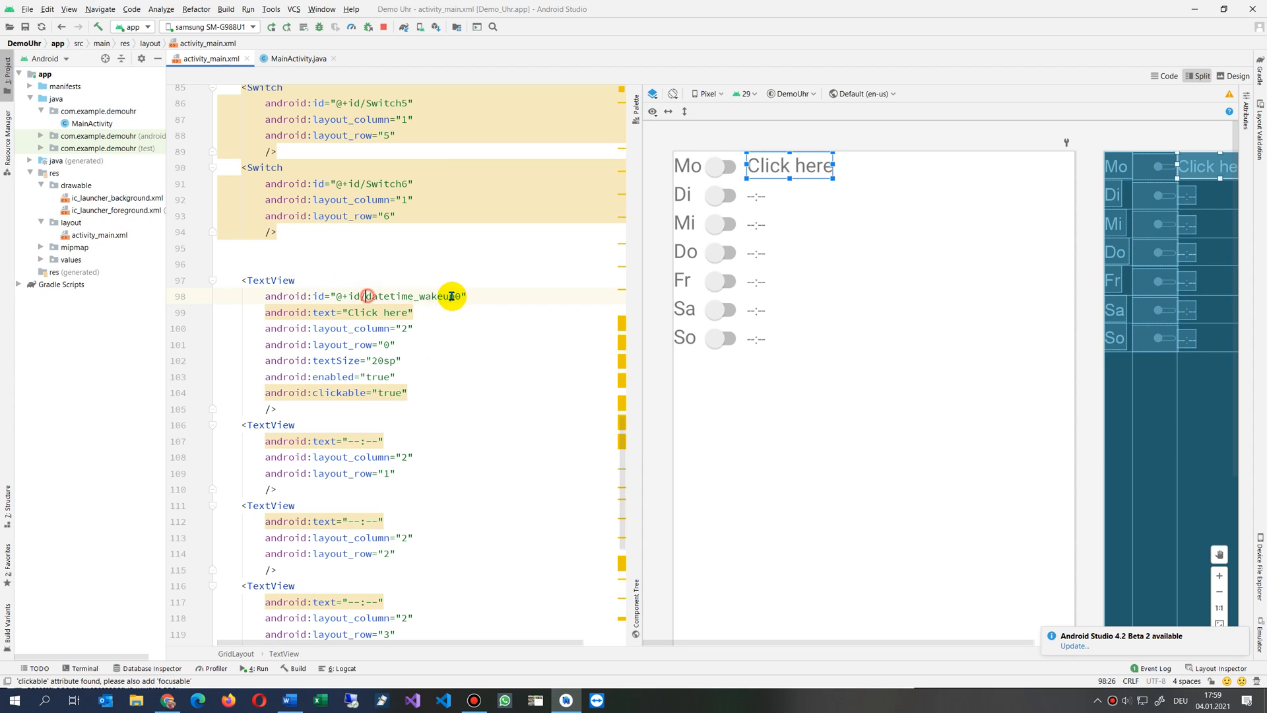
double_click(414, 296)
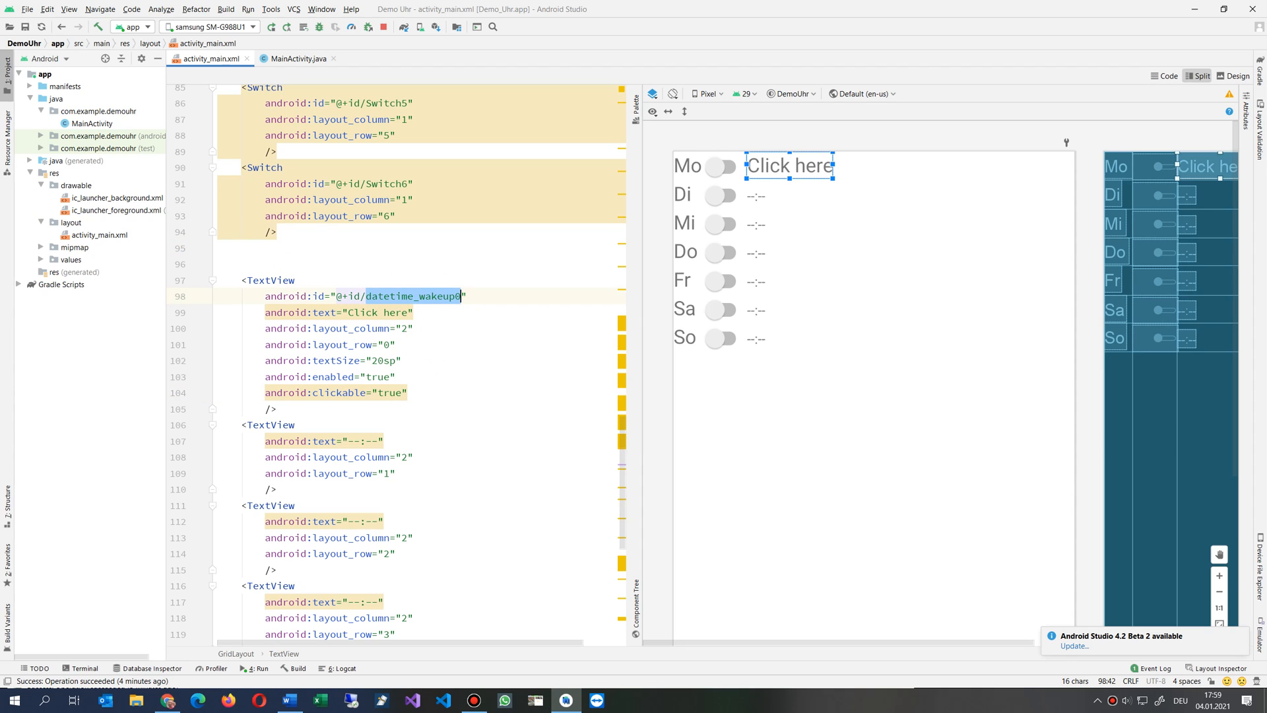
left_click(269, 26)
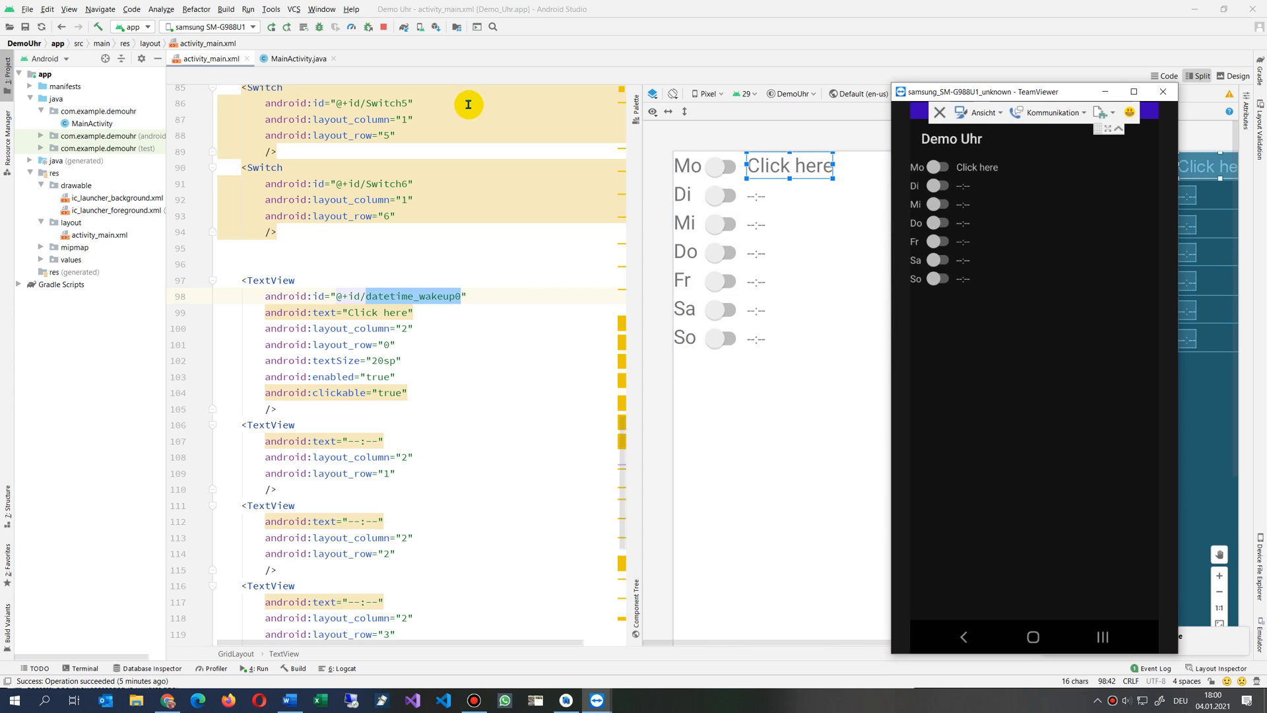
mouse_move(598, 117)
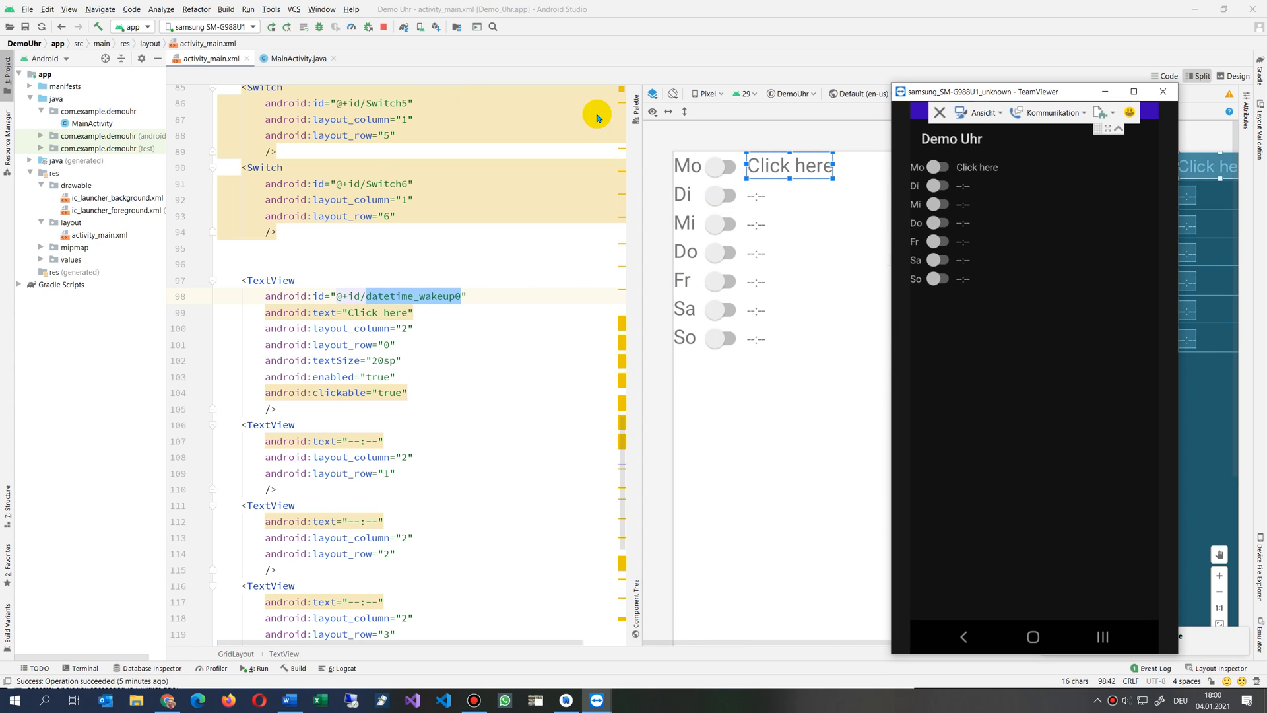
Rerun the app so Demo Uhr shows on the mirrored phone beside Android Studio.
left_click(271, 27)
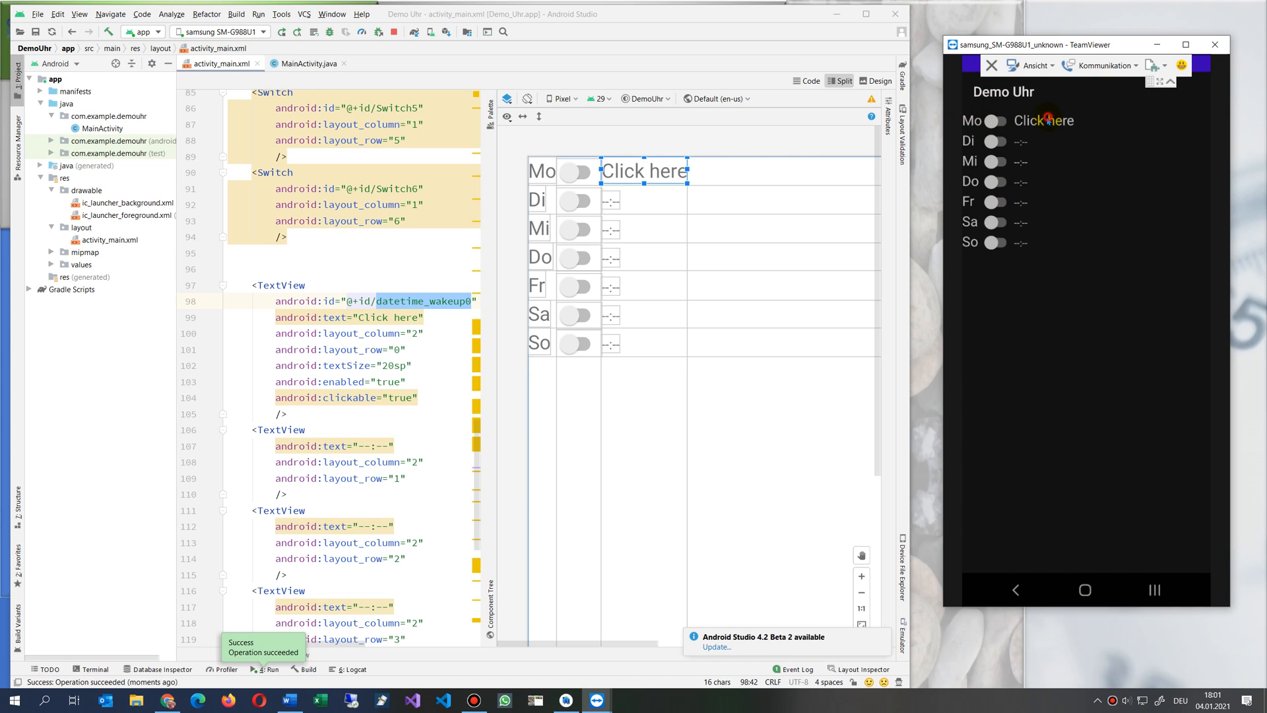
mouse_move(859, 301)
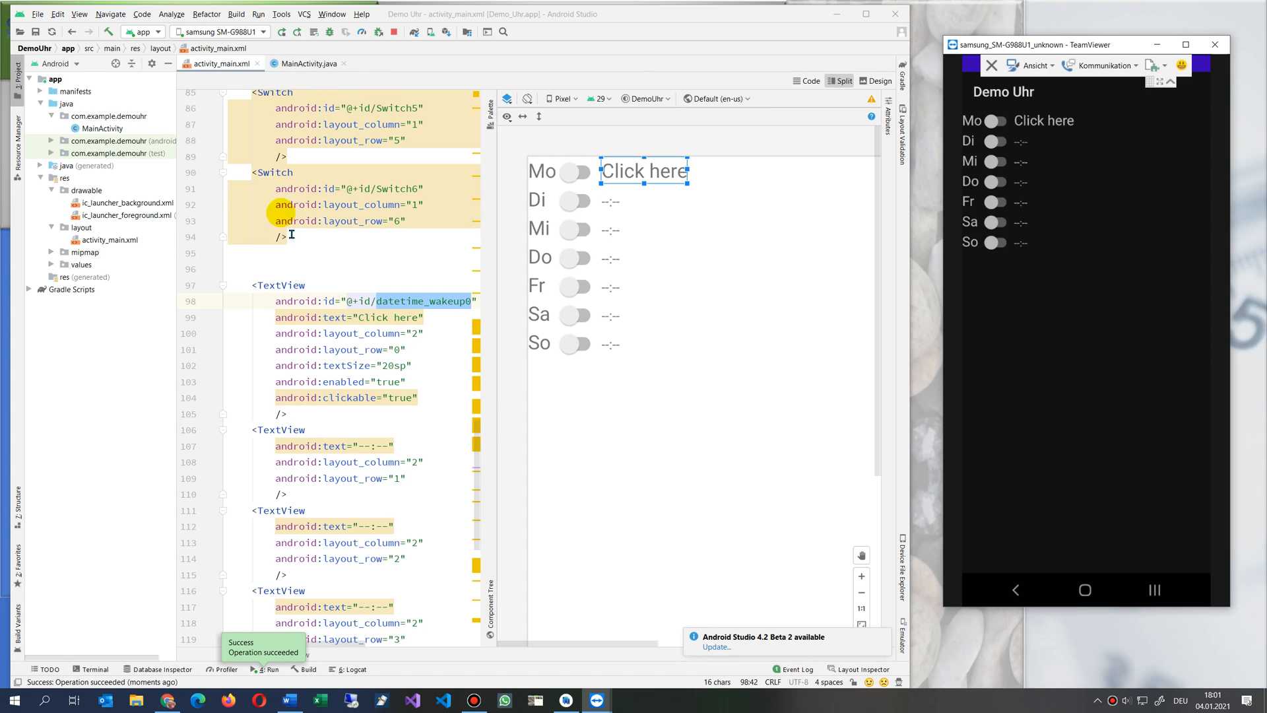
left_click(305, 64)
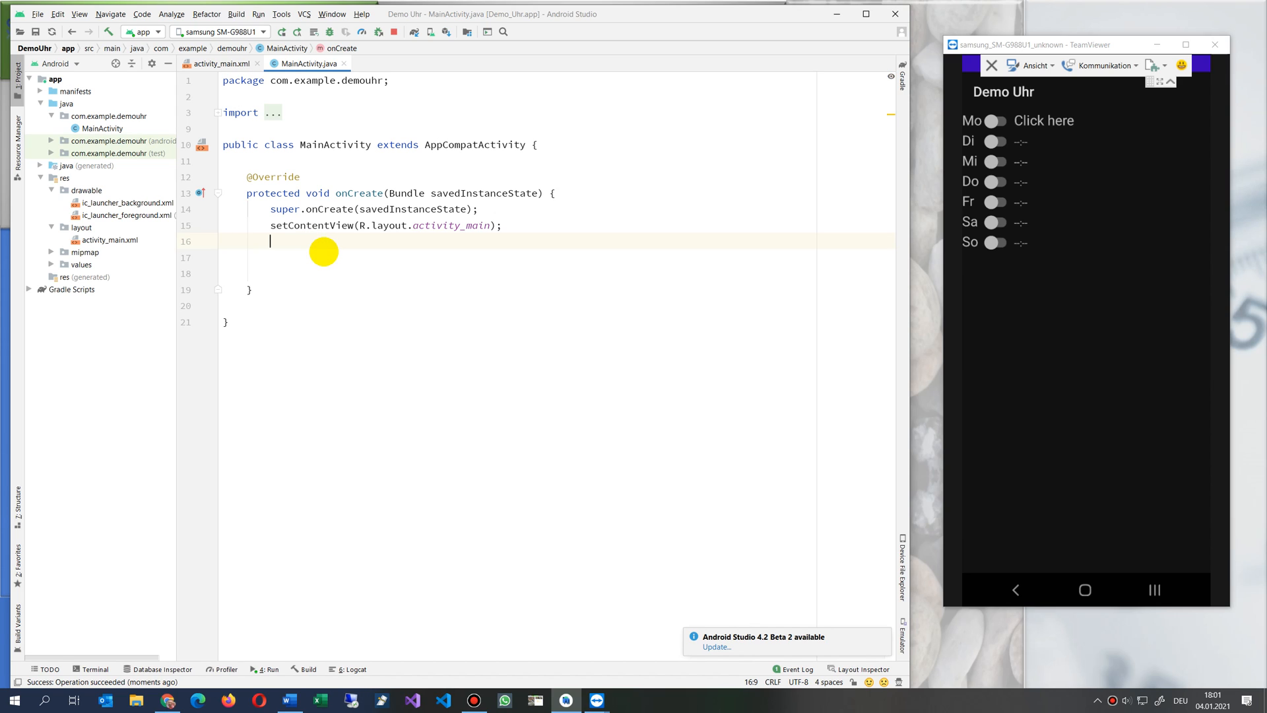
Declare TextView textView=findViewById(R.id.datetime_wakeup0); in onCreate via autocomplete.
type("TextView t")
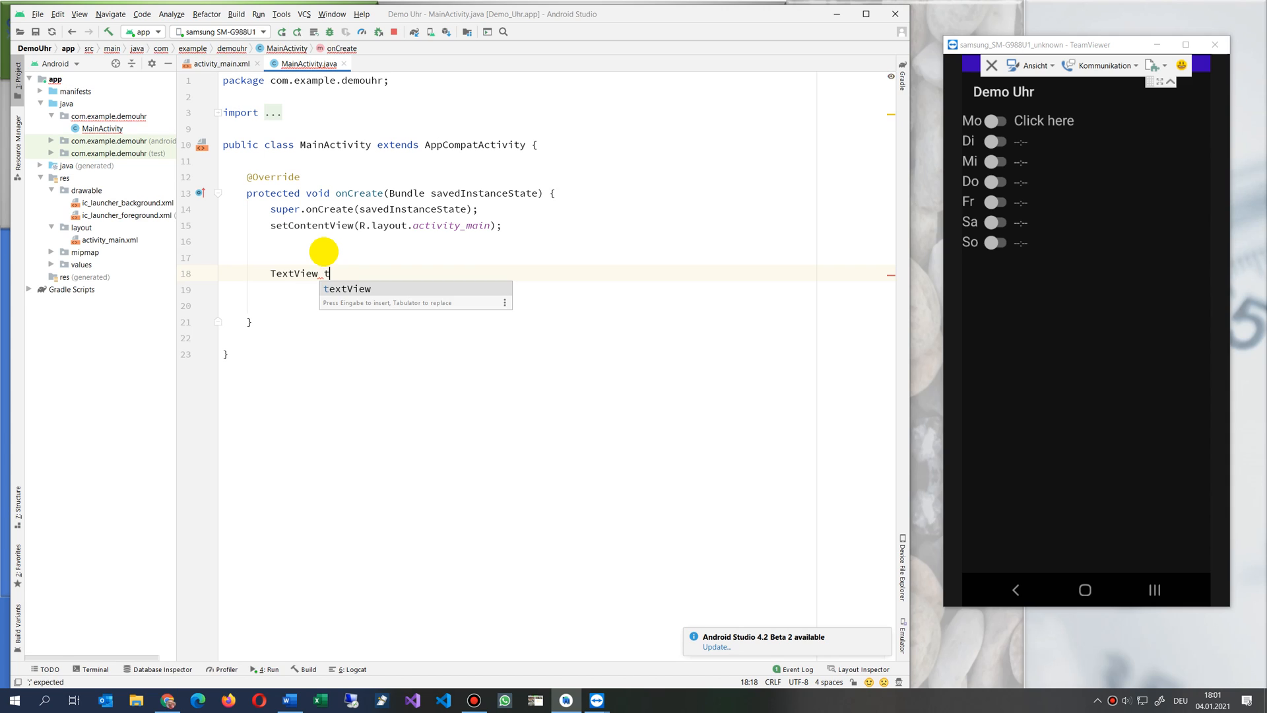
type("extv")
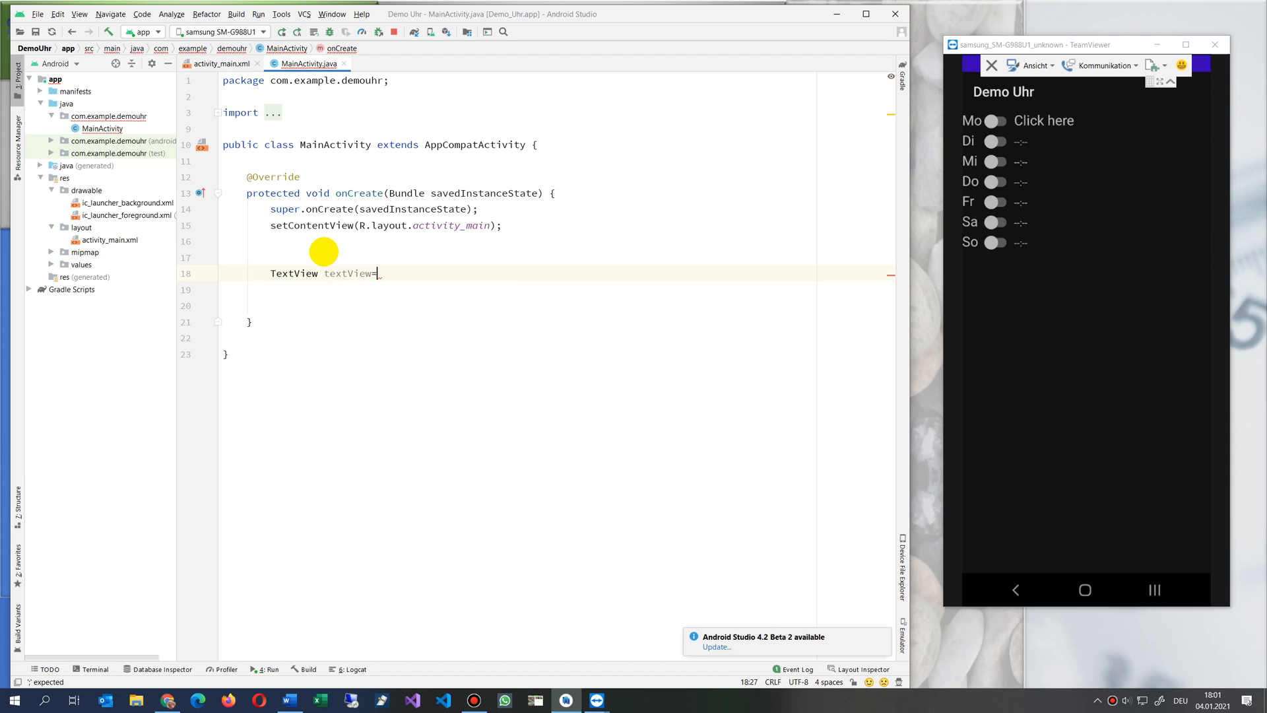
type("finn")
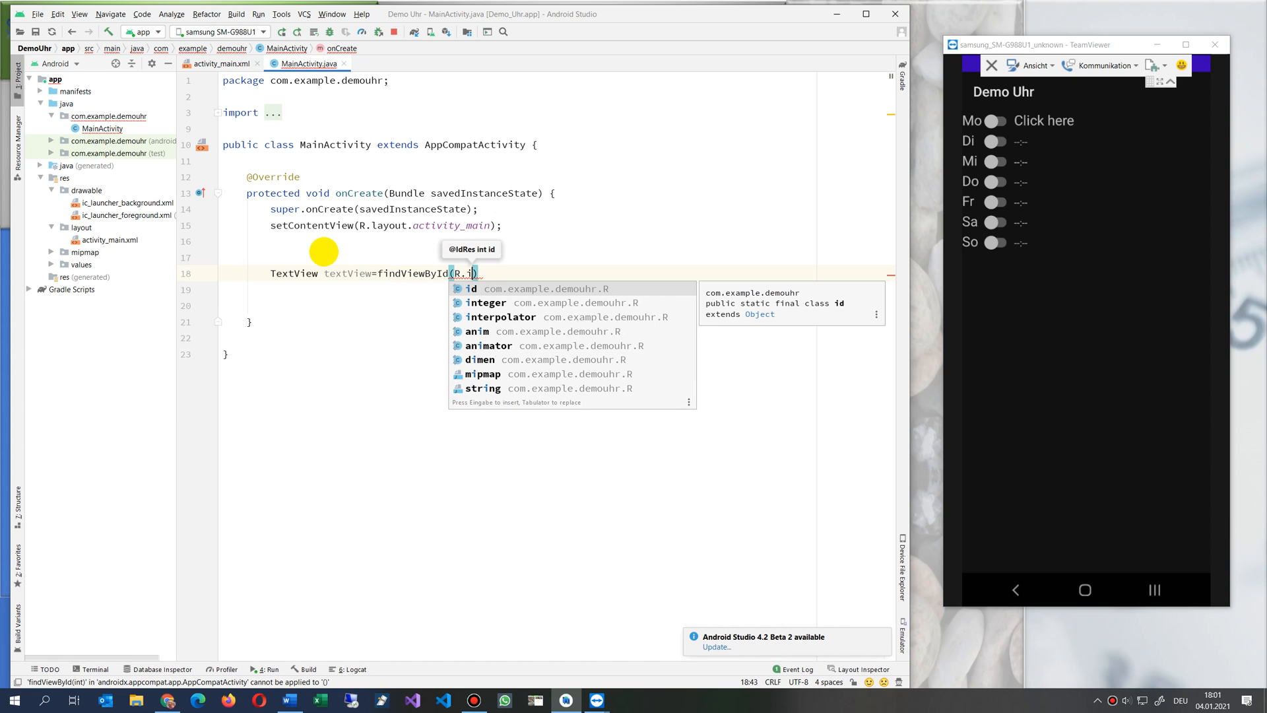
type("id.")
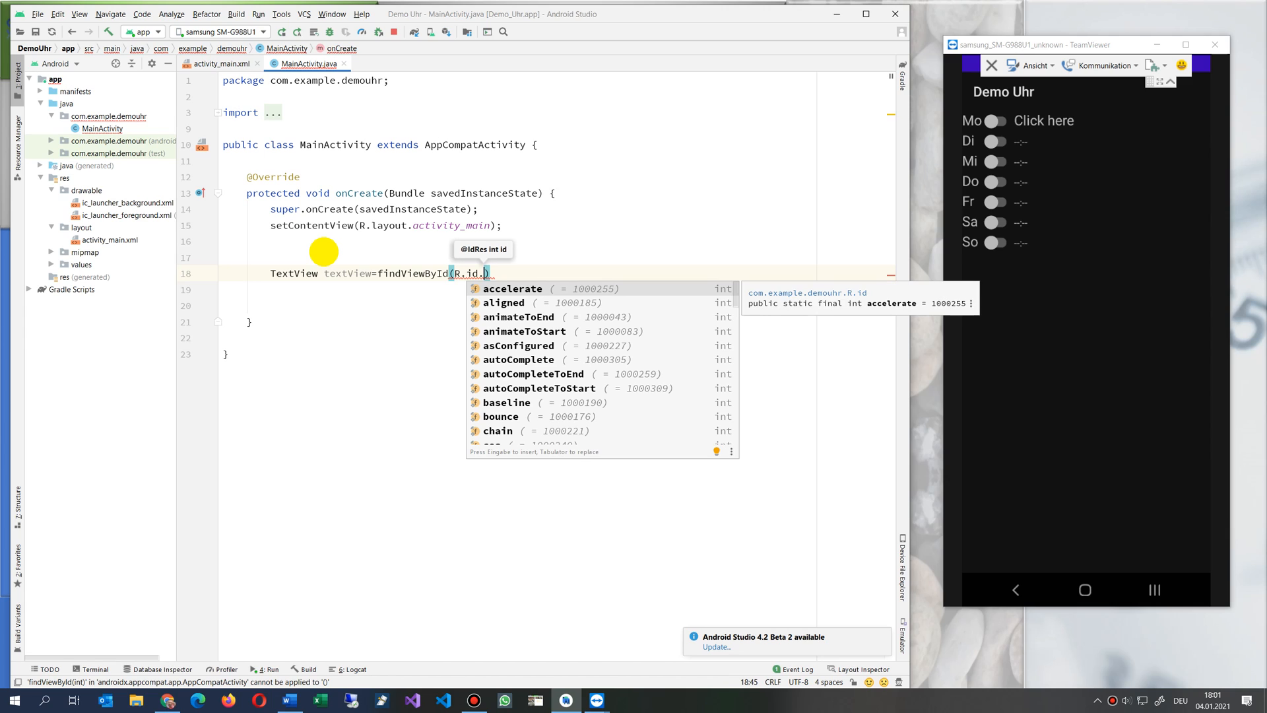
type("datetime_wakeup0")
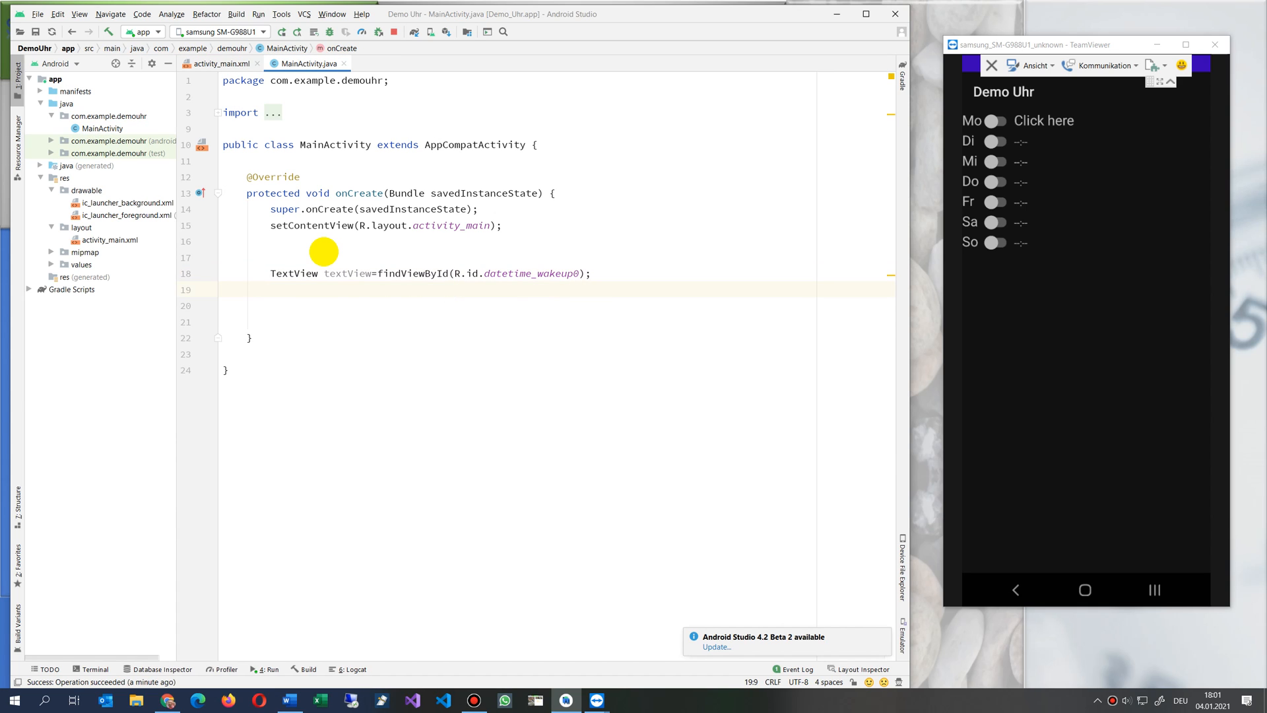
Begin a method call on the TextView reference on the next line.
type("te.")
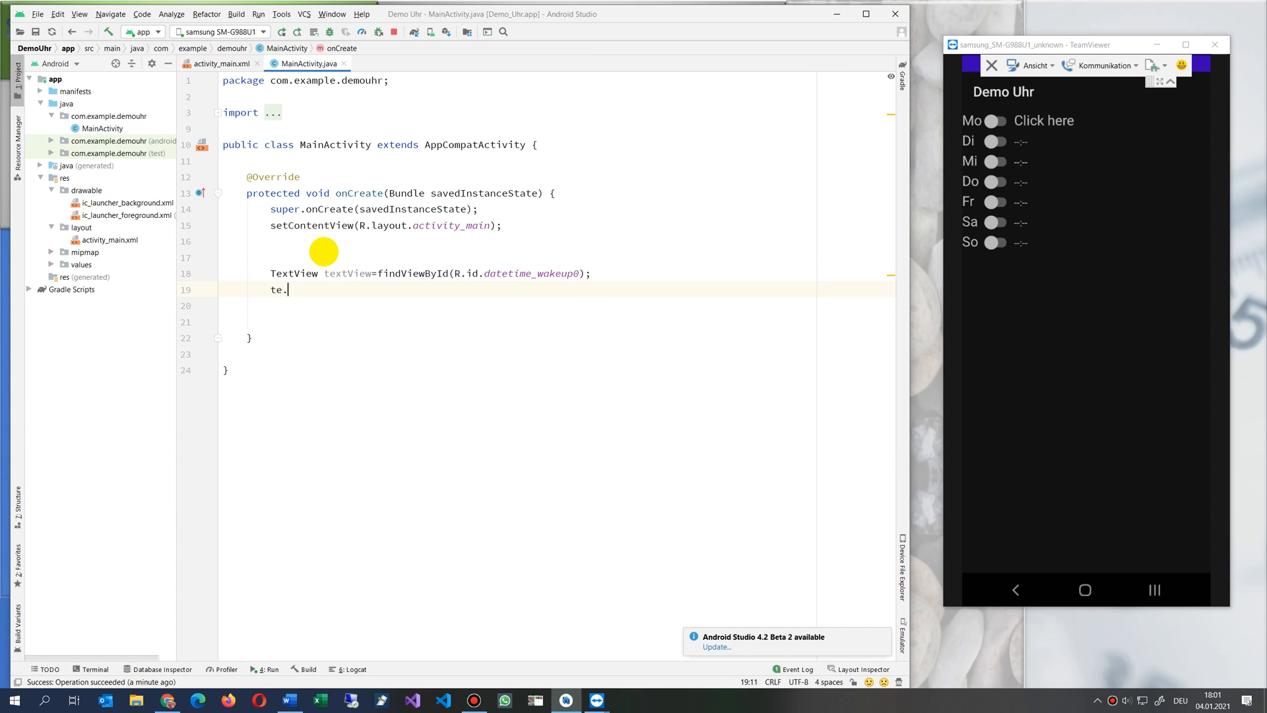
type("on")
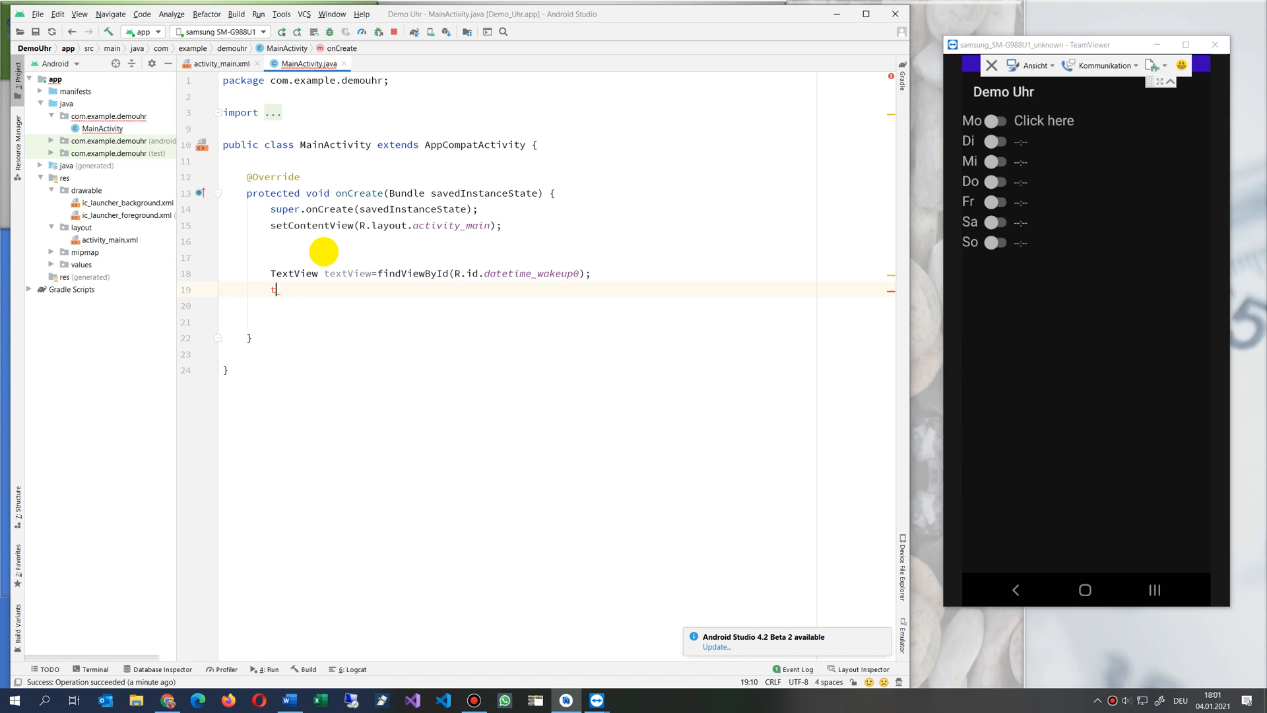
type("extview.on")
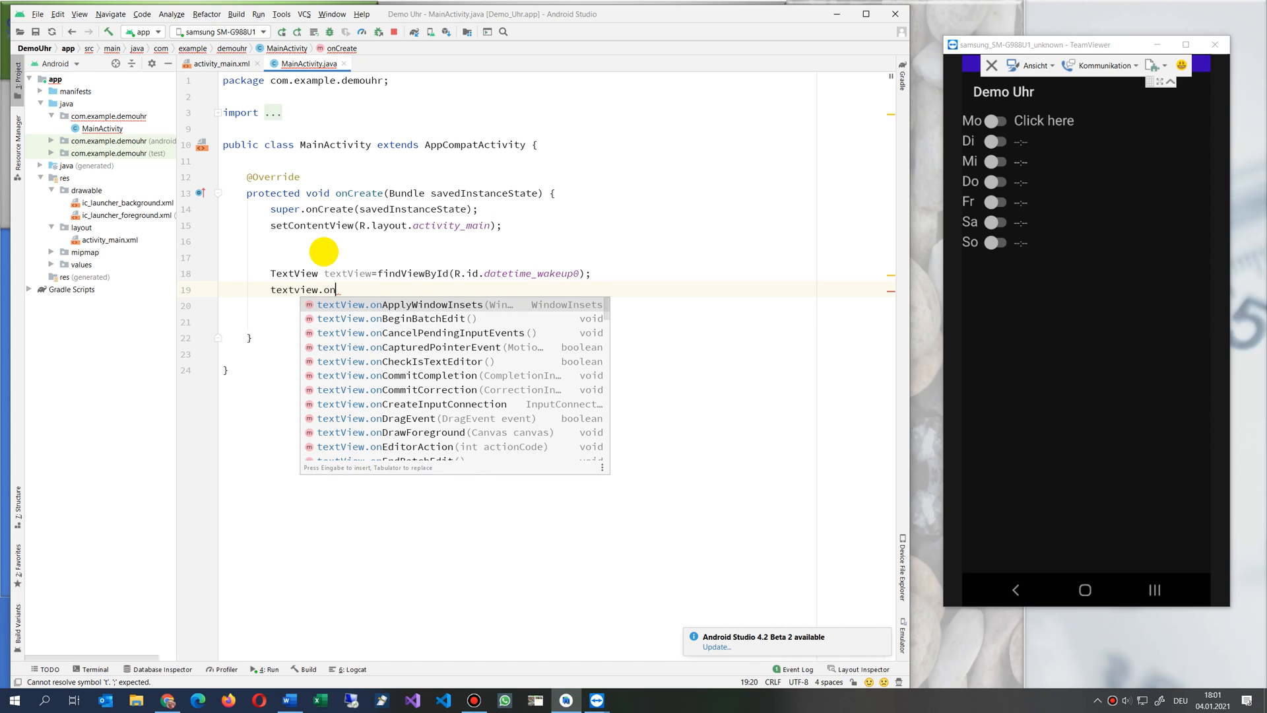
Add a View.OnClickListener block whose onClick shows a 'Test click' Toast.
type("cl")
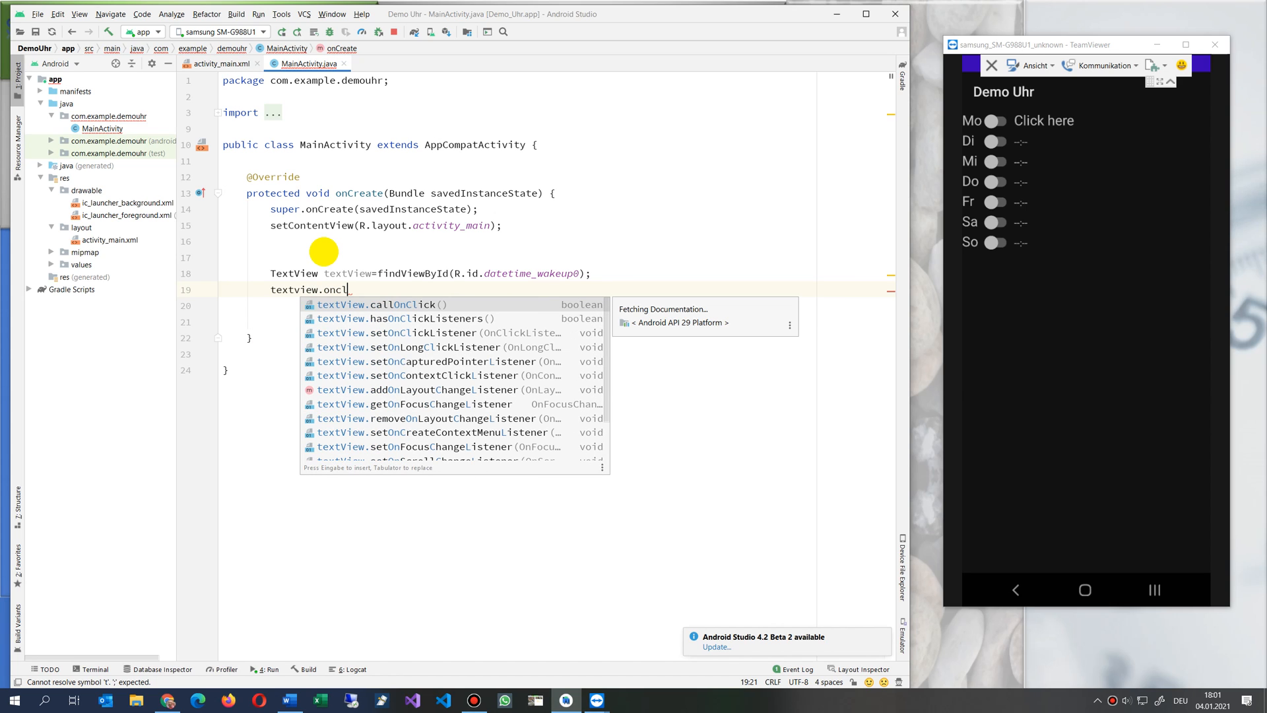
key("Down")
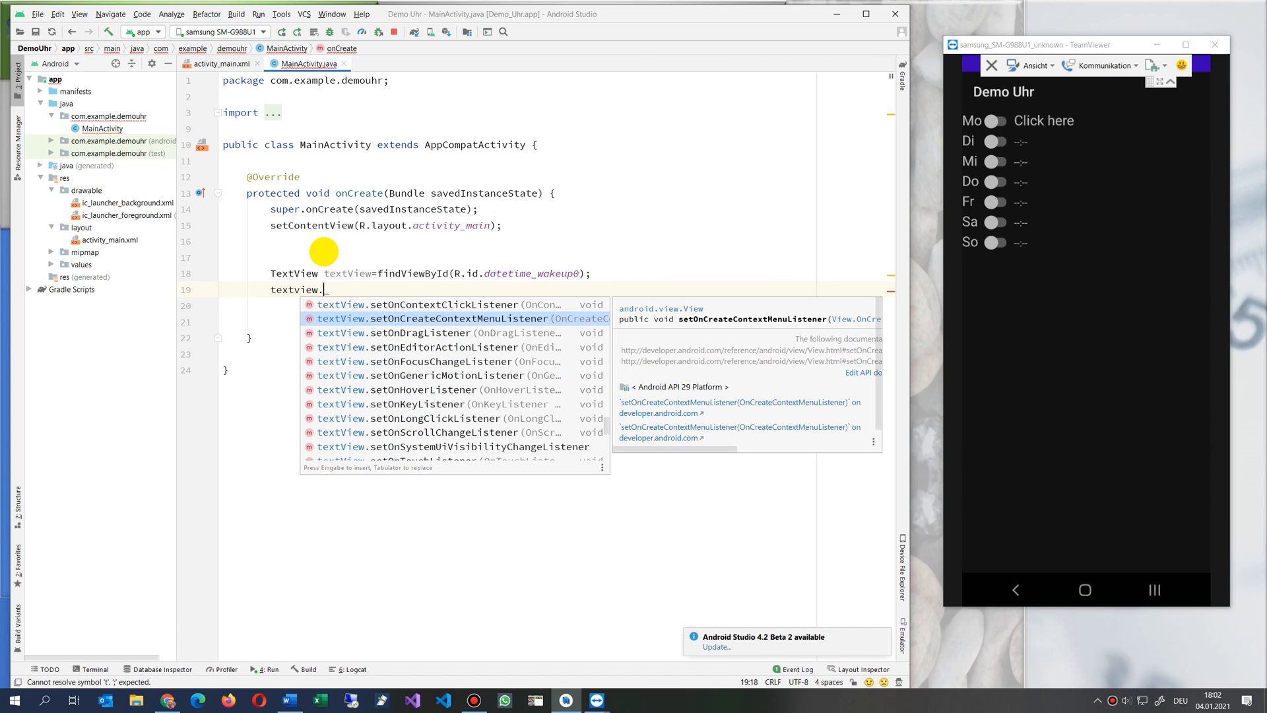
type("cli")
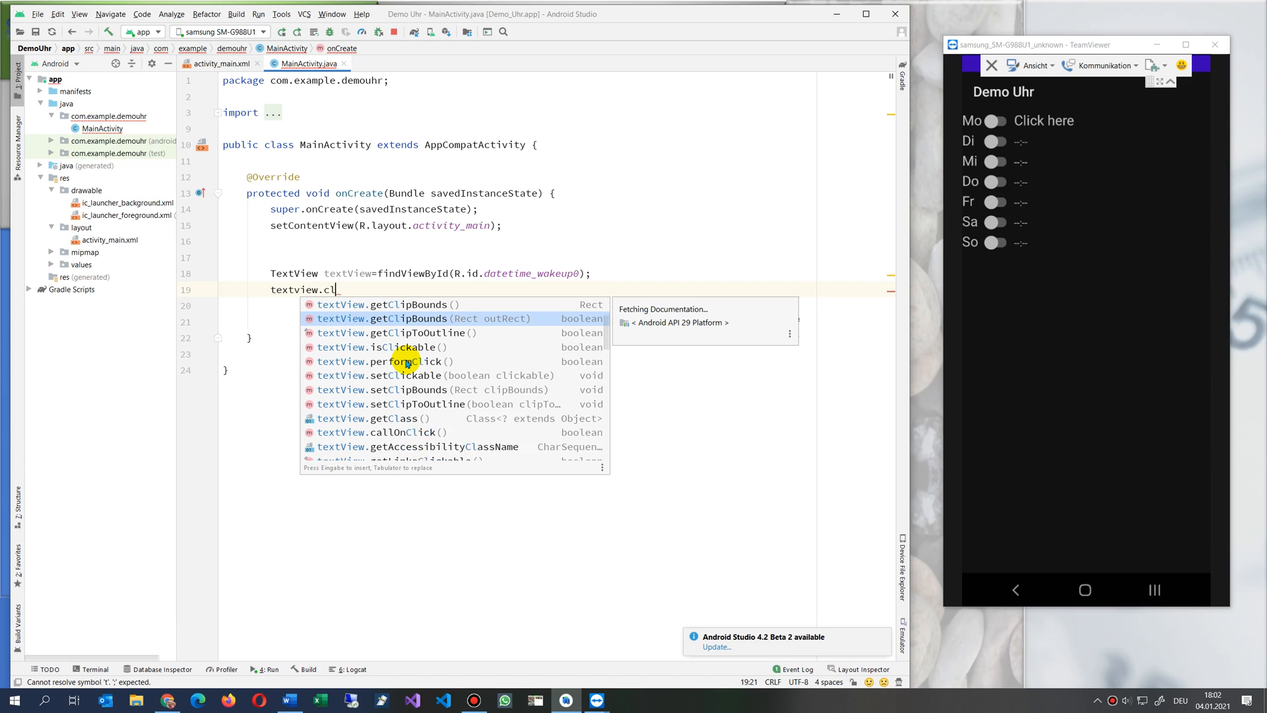
Write textView.setOnClickListener() using the completion suggestion.
type("on")
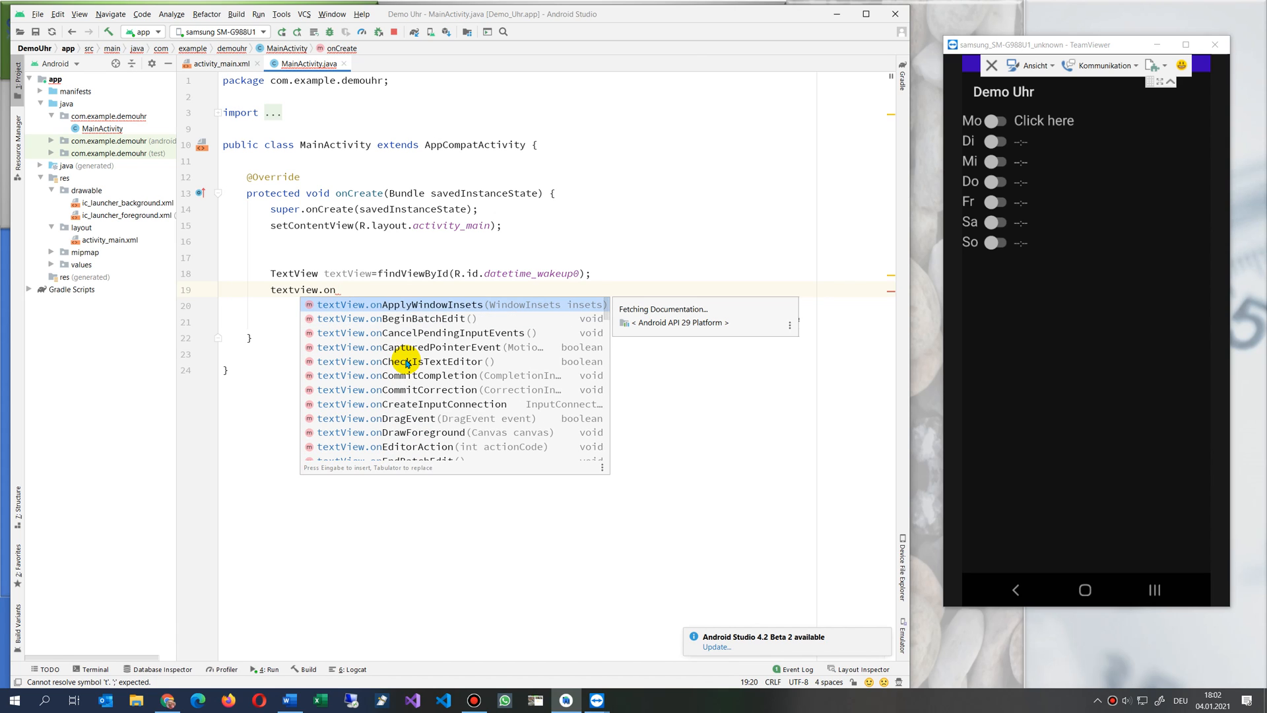
type("cli")
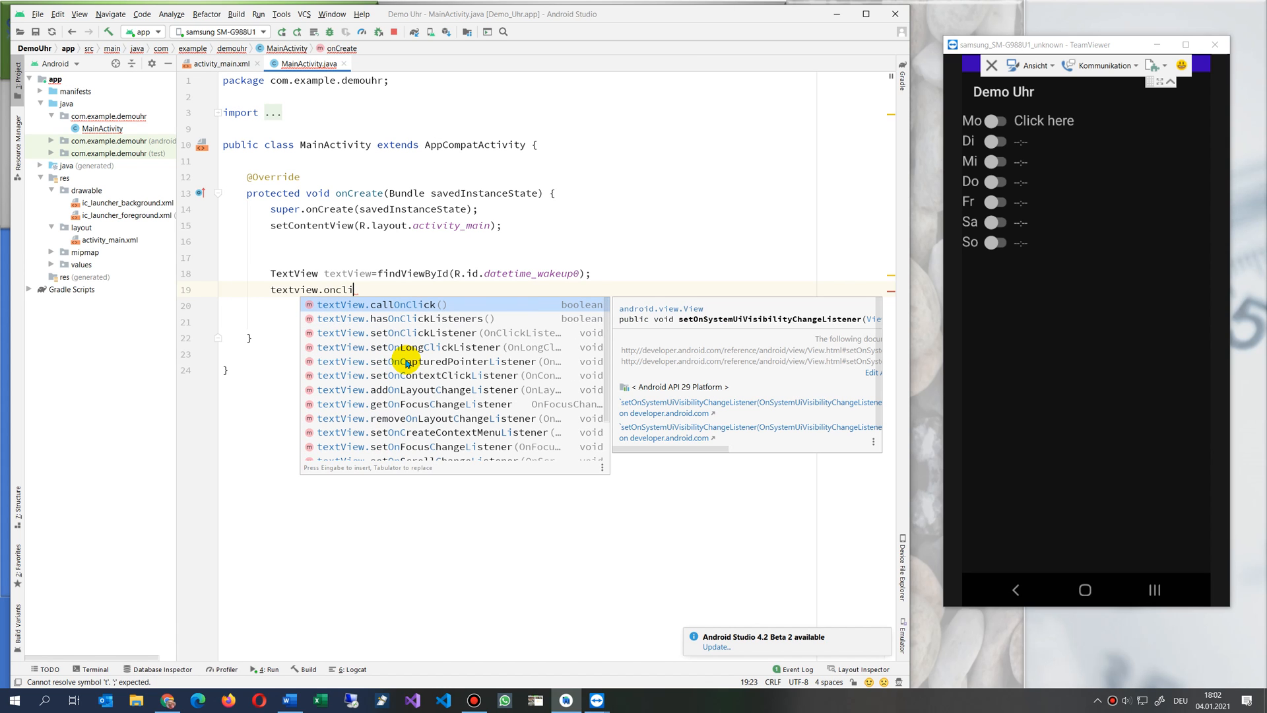
key("Down")
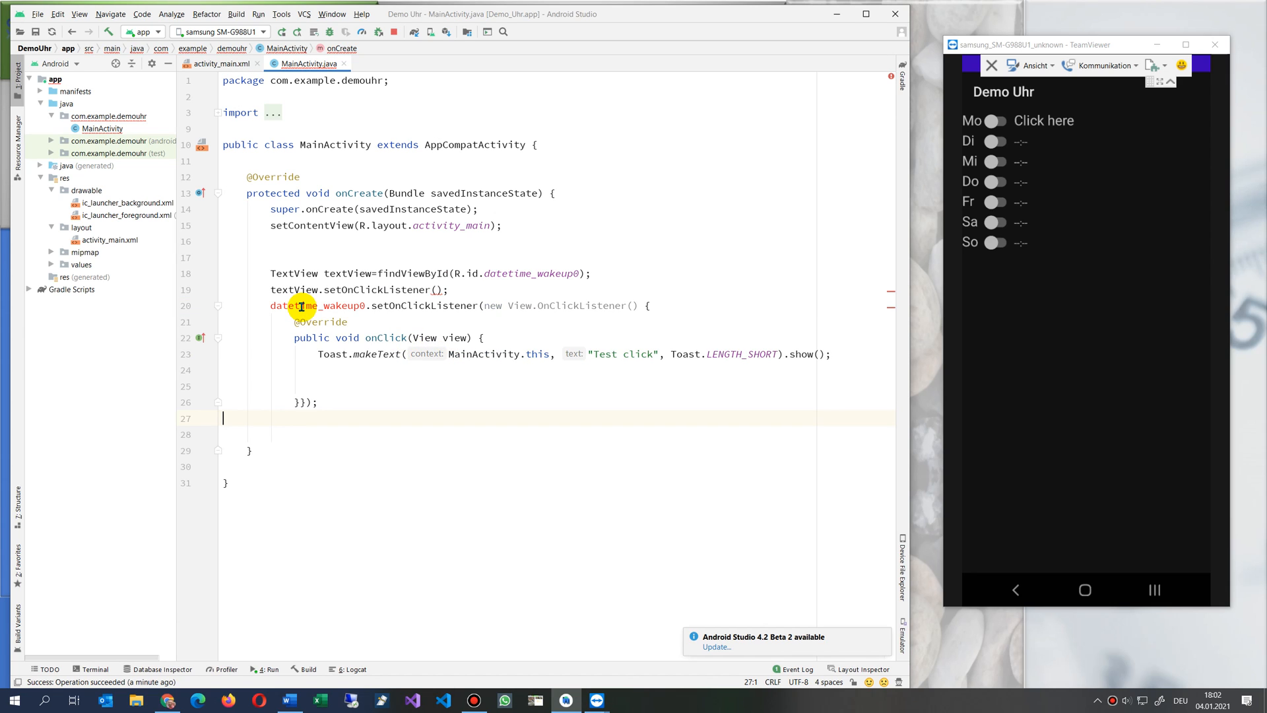
Attach the toast listener to textView and delete the leftover empty setOnClickListener line.
double_click(344, 273)
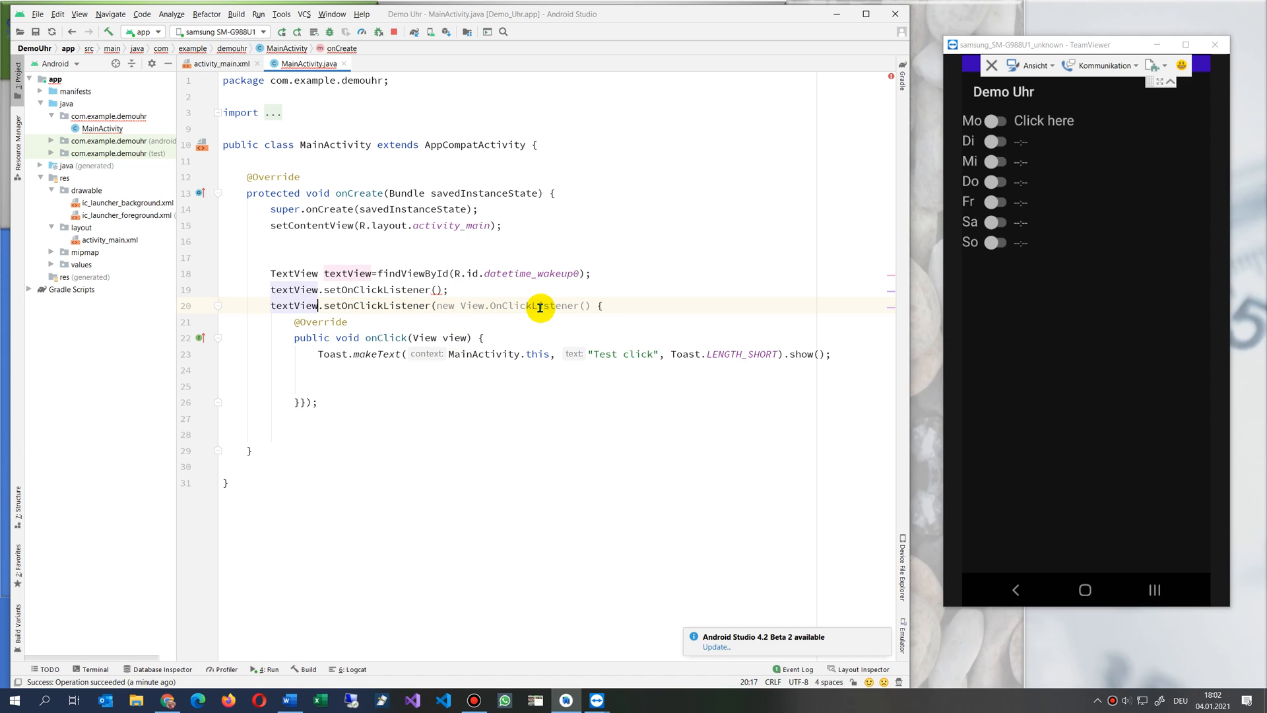
mouse_move(459, 291)
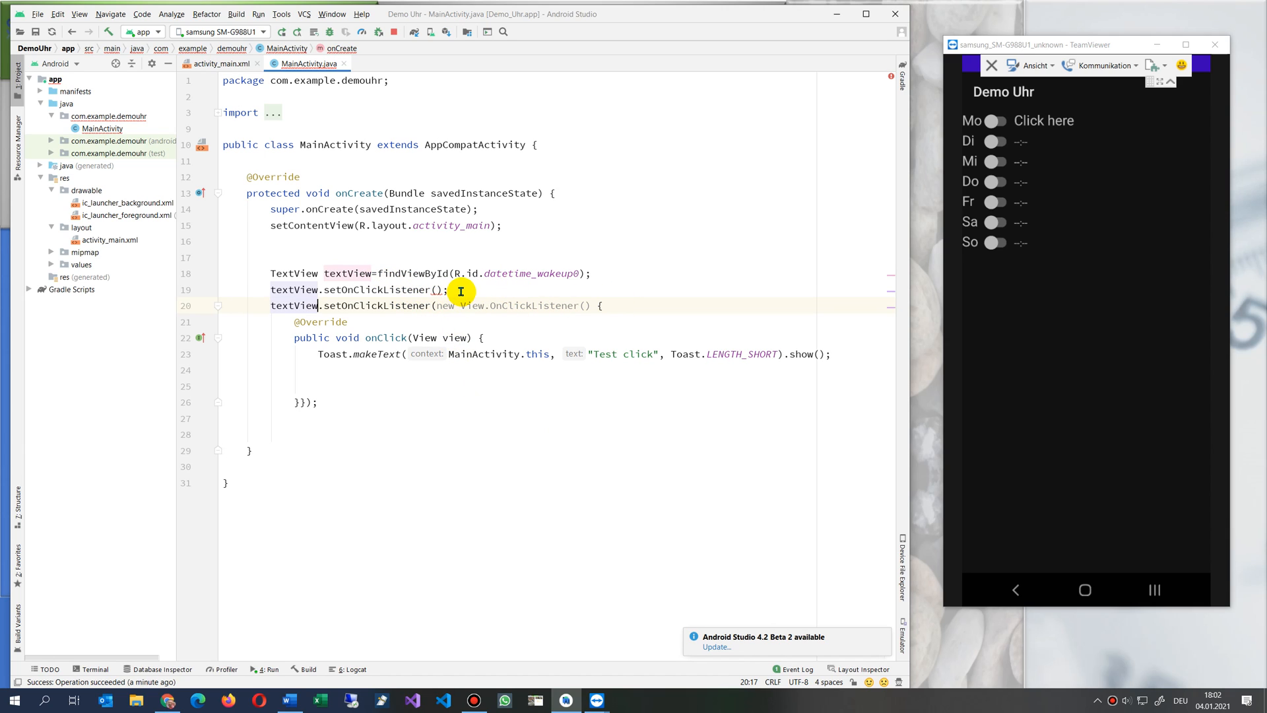
triple_click(359, 289)
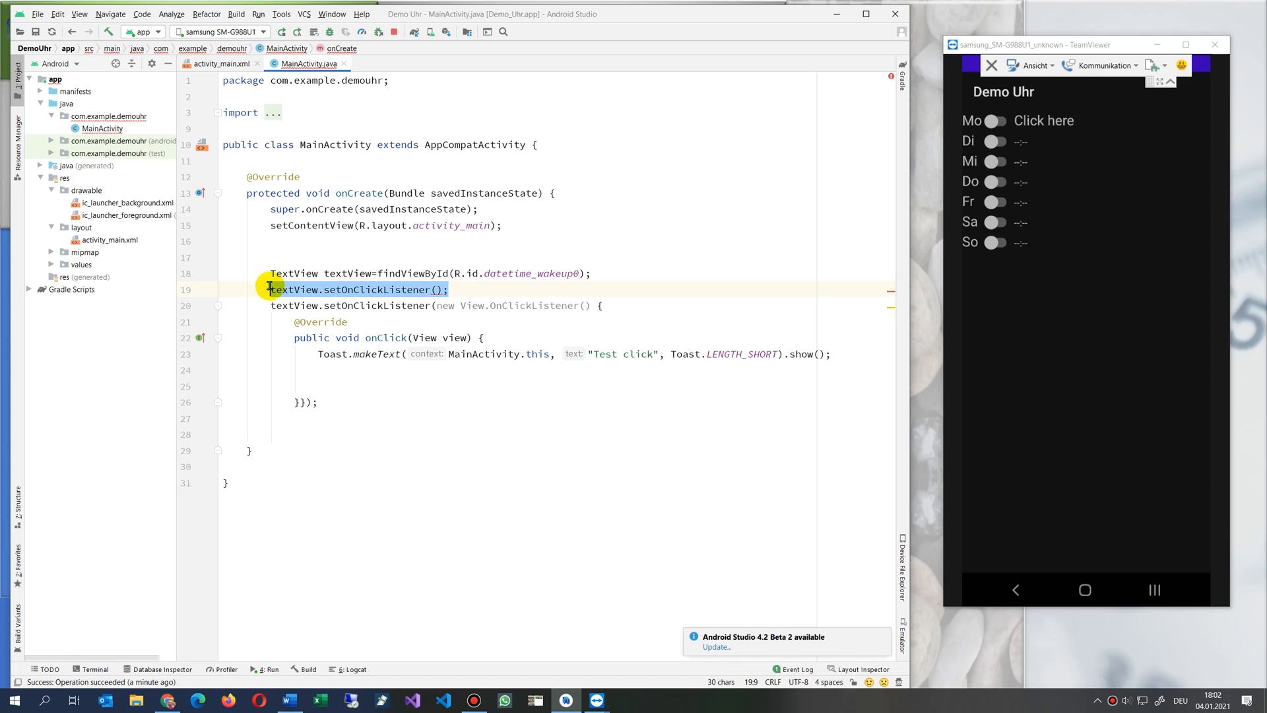
key("Delete")
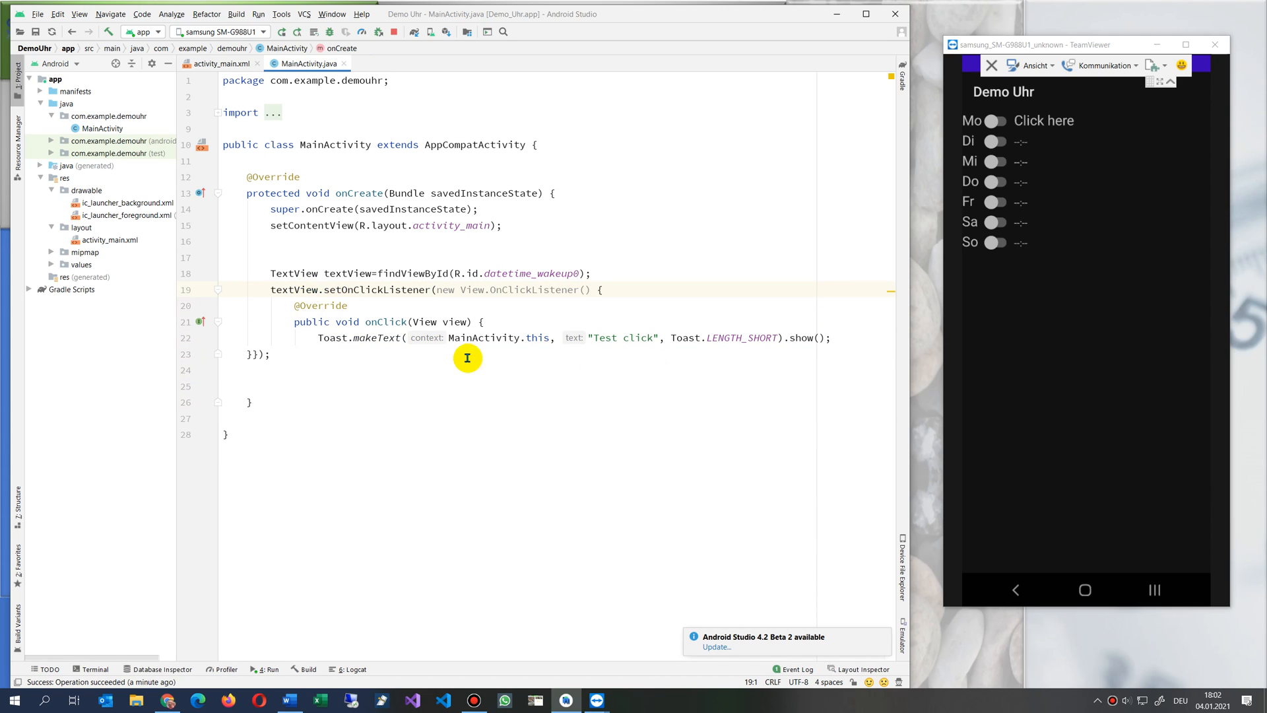
double_click(622, 338)
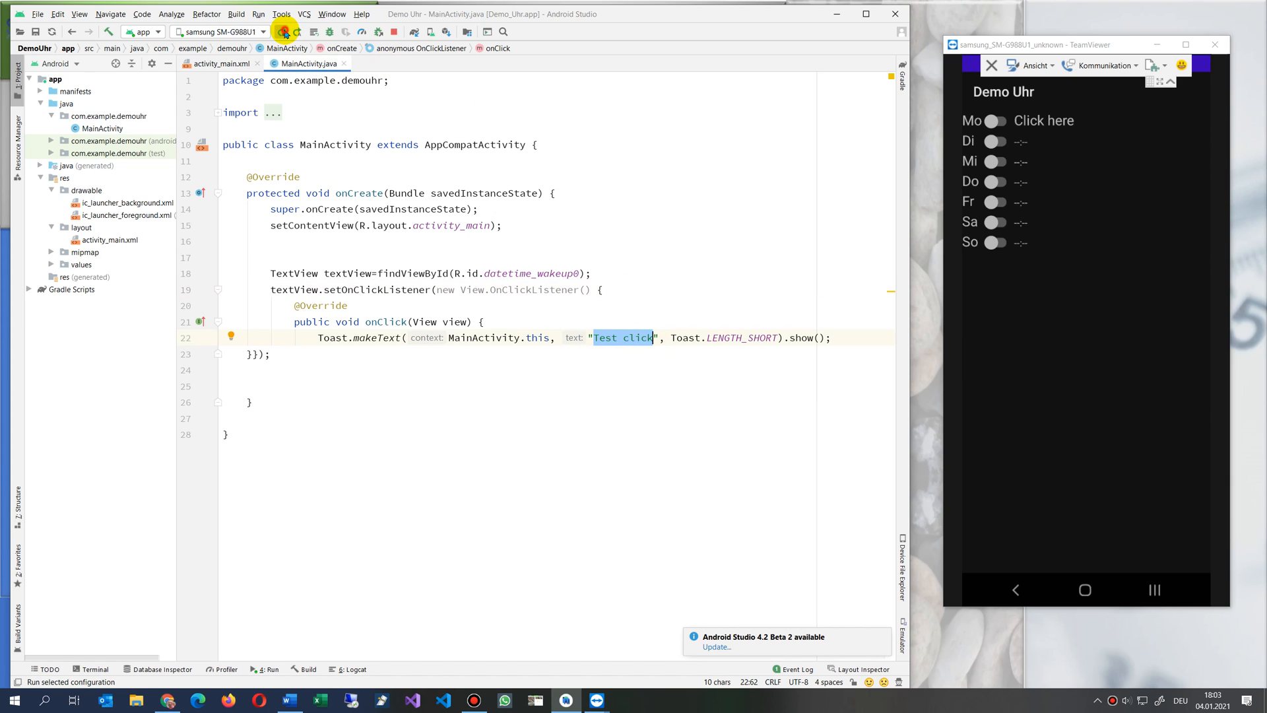
Run 'app' on the Samsung phone and tap Click here to test the toast.
left_click(285, 31)
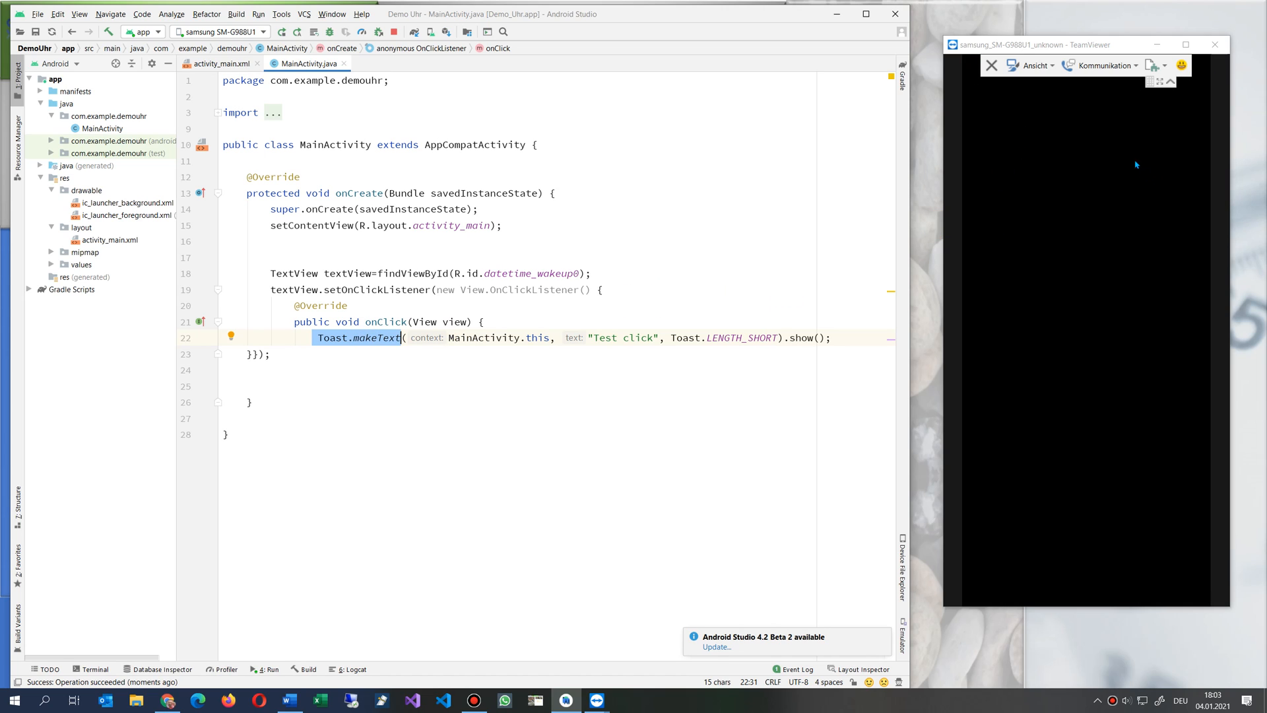
mouse_move(1093, 535)
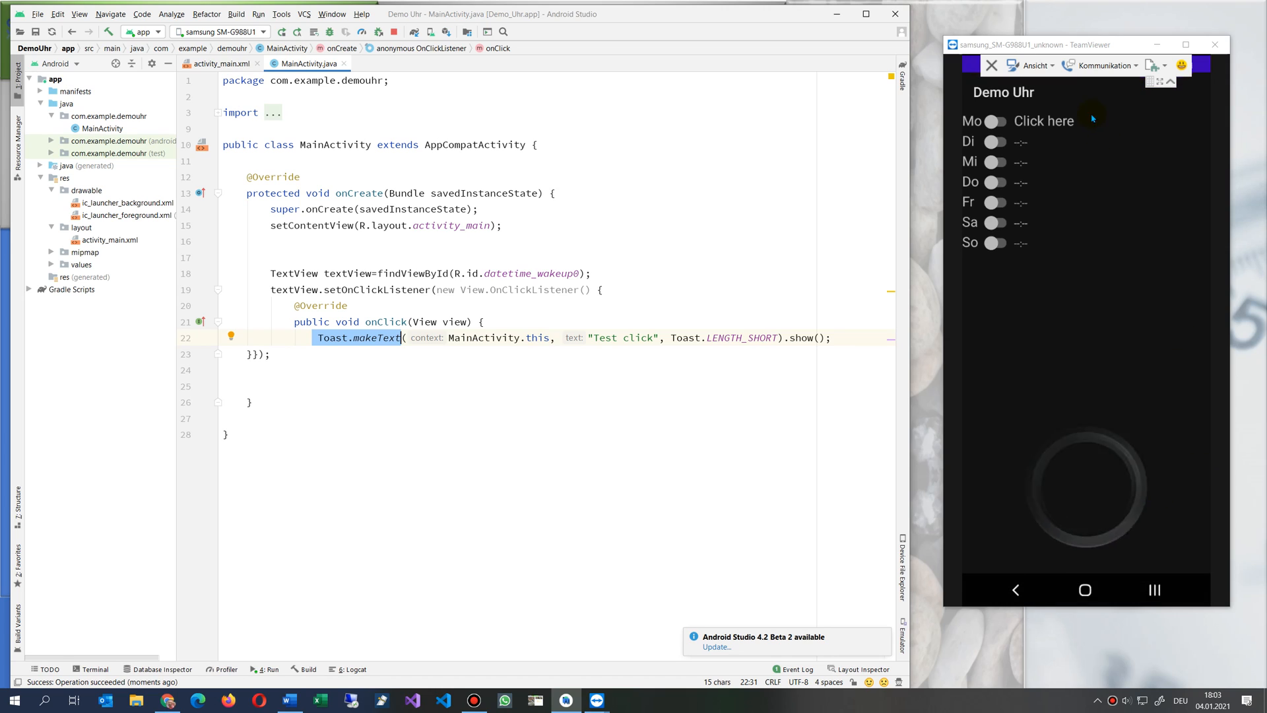
left_click(1043, 120)
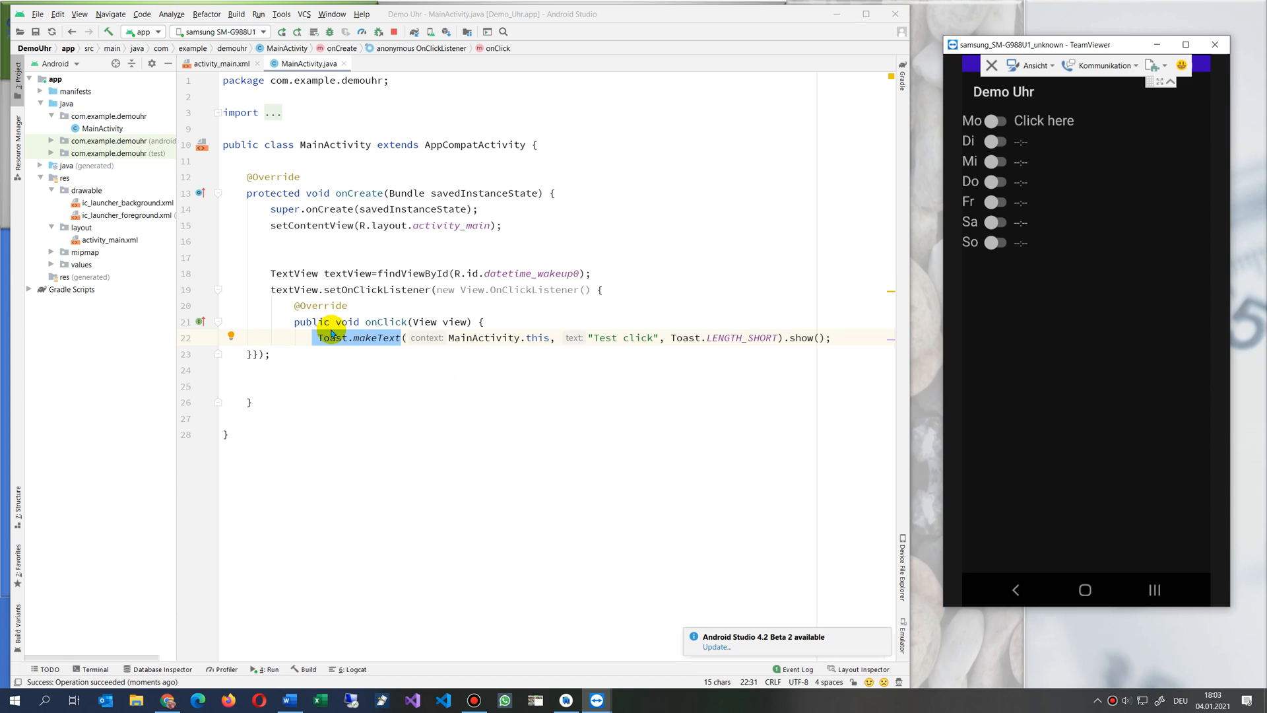
left_click(418, 273)
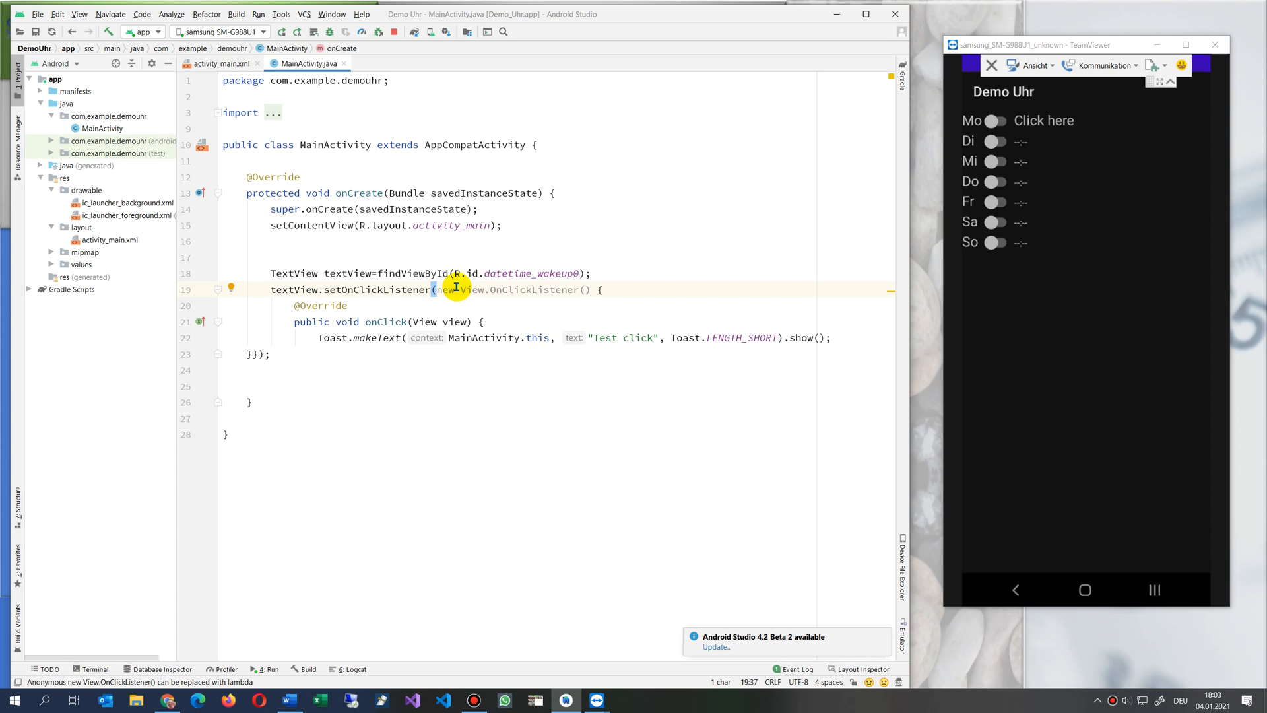
left_click_drag(461, 289, 594, 289)
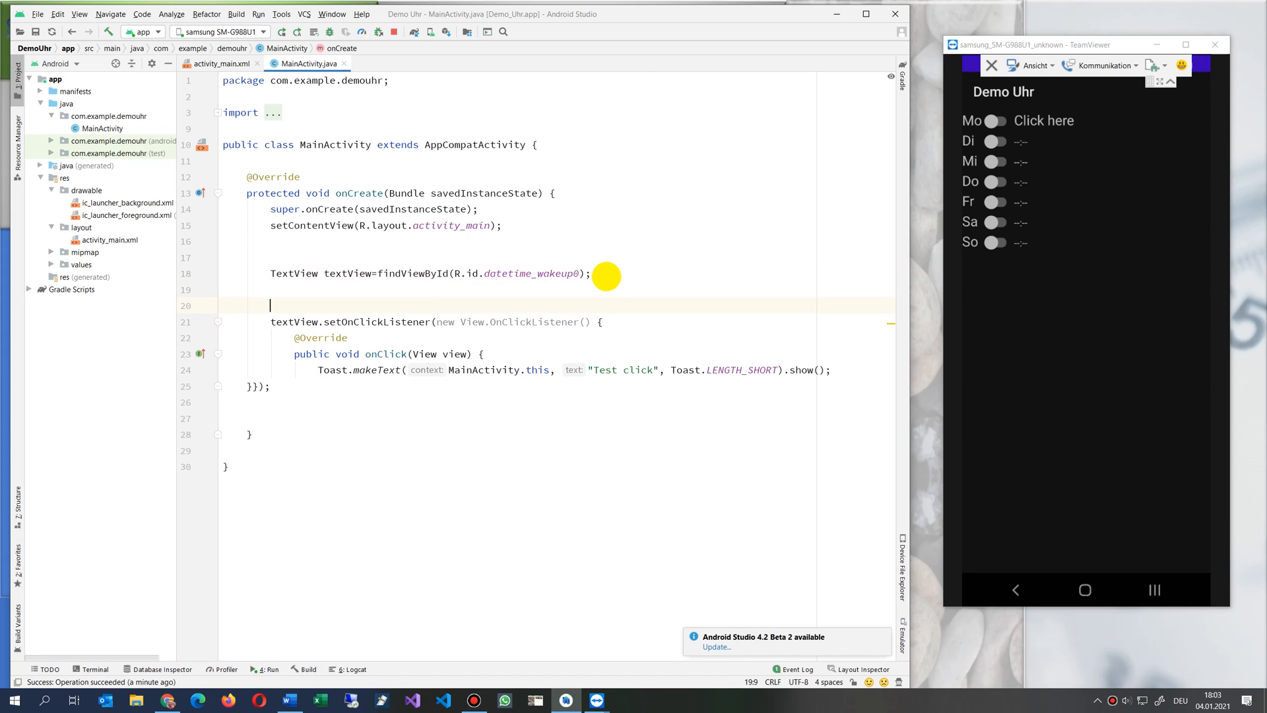
type("textView")
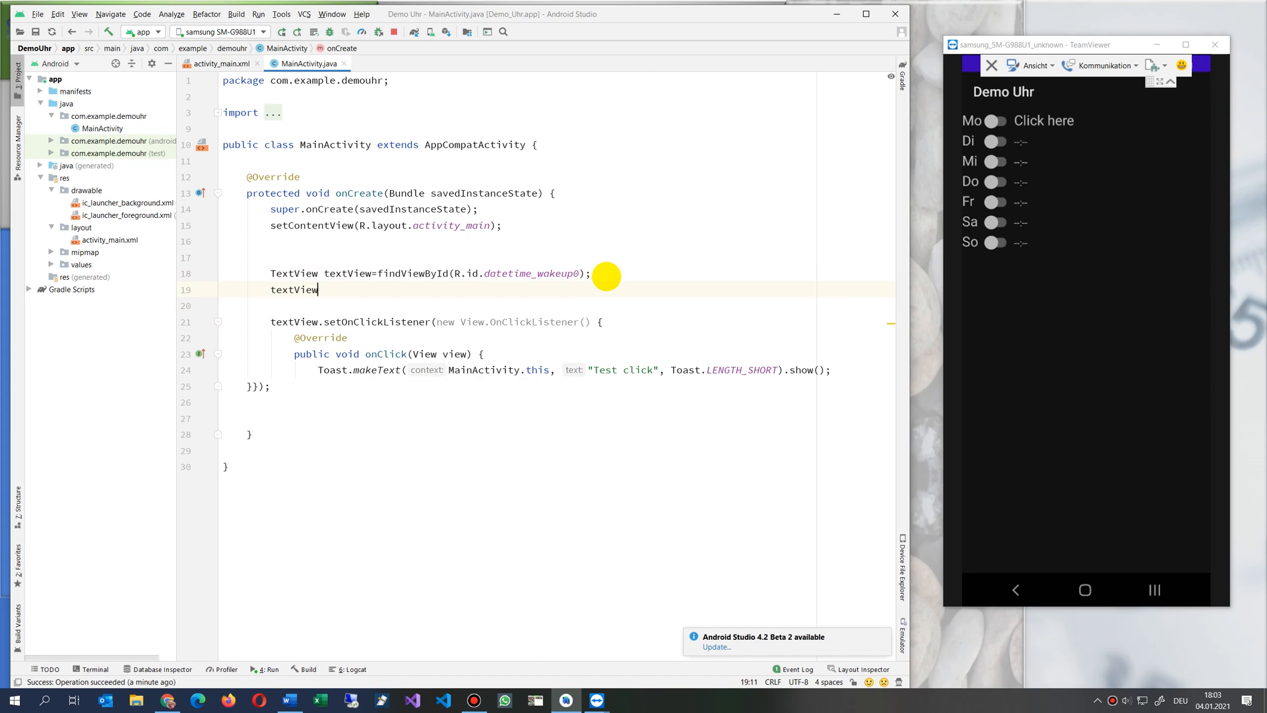
type(".set")
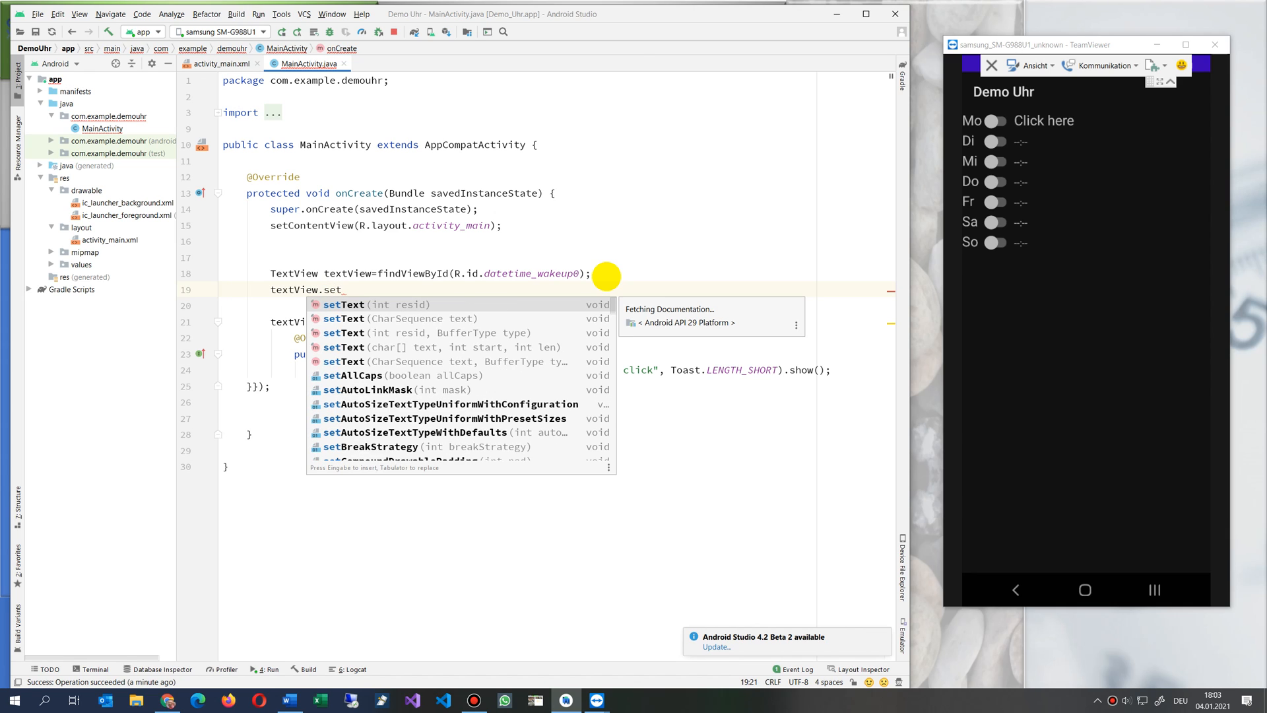
type("On")
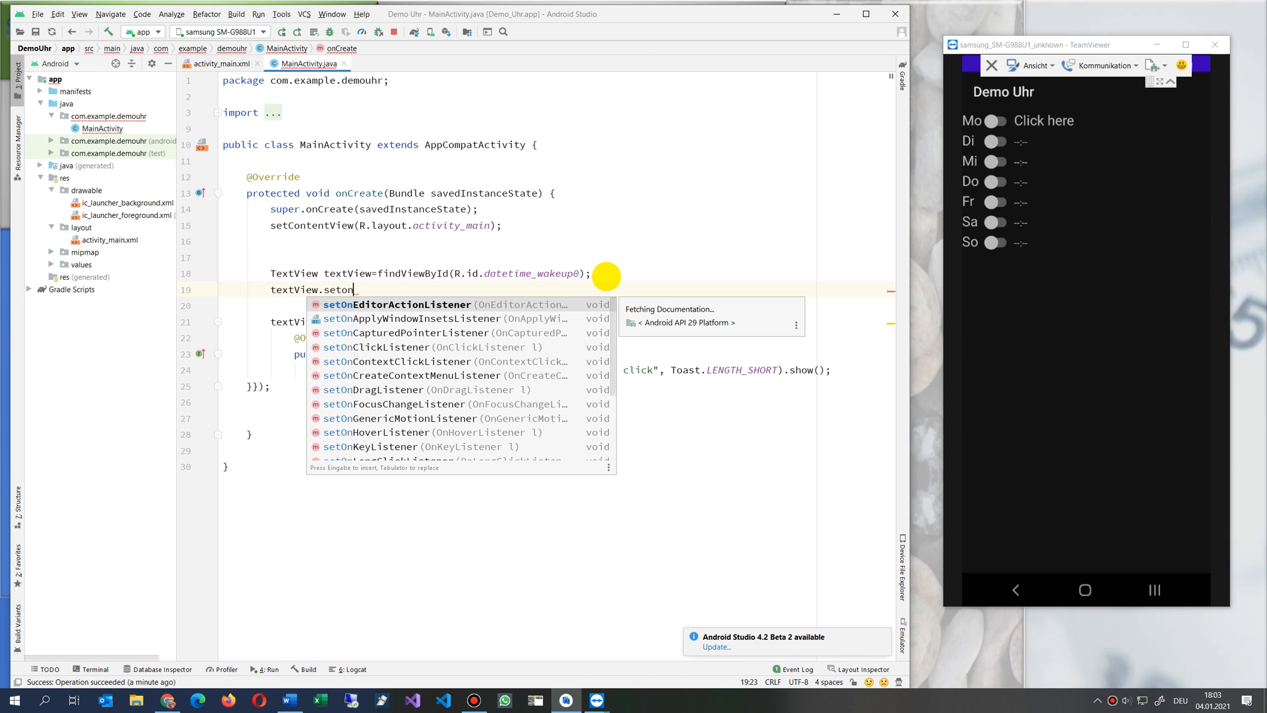
left_click(387, 347)
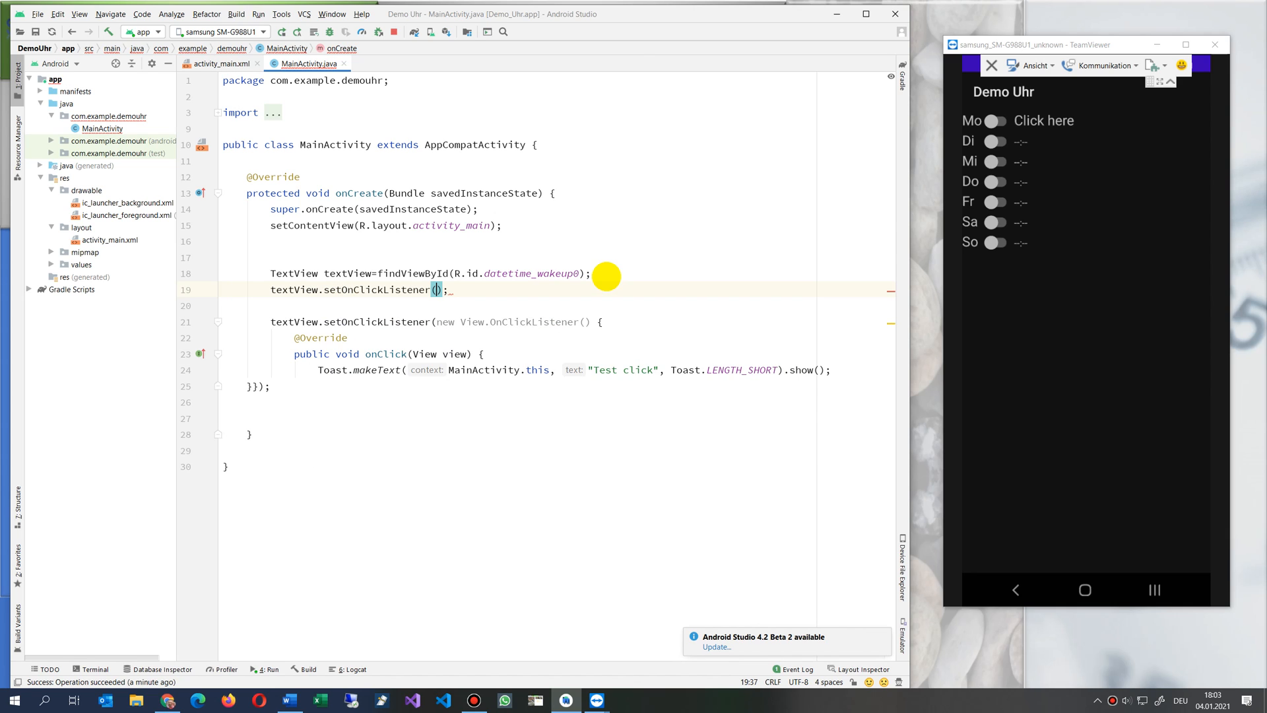
type("new_V")
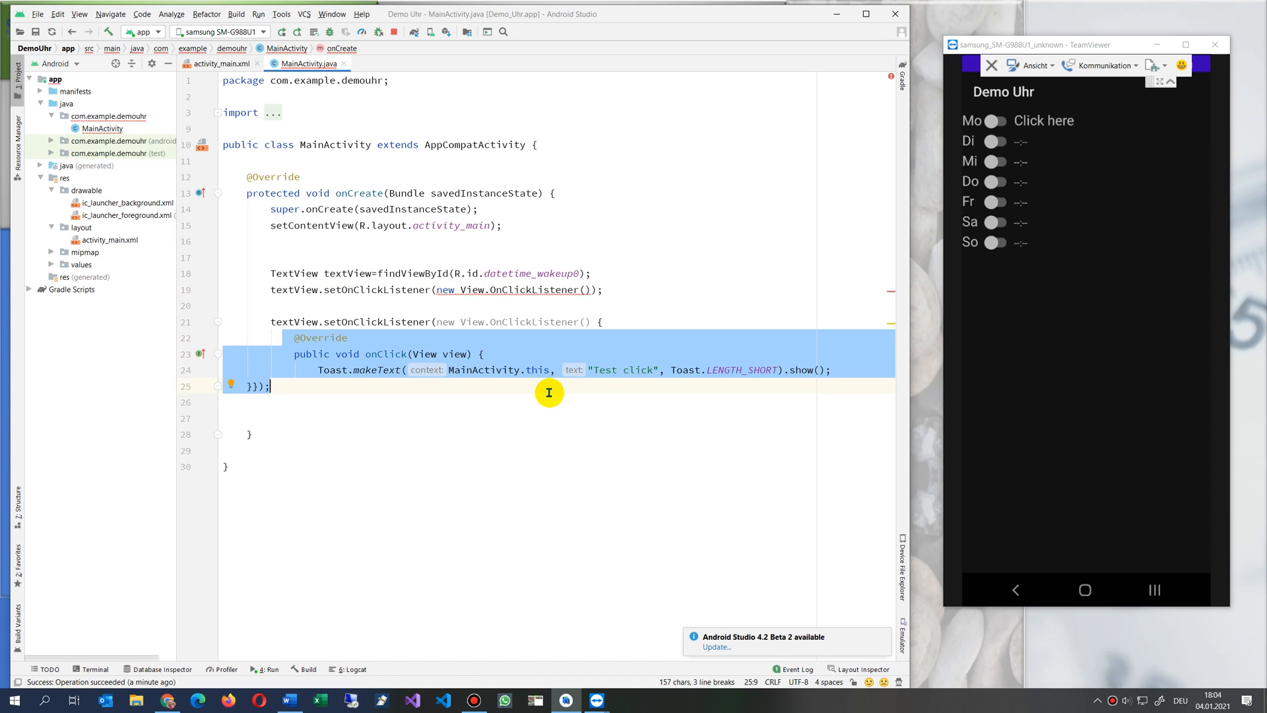
left_click(358, 289)
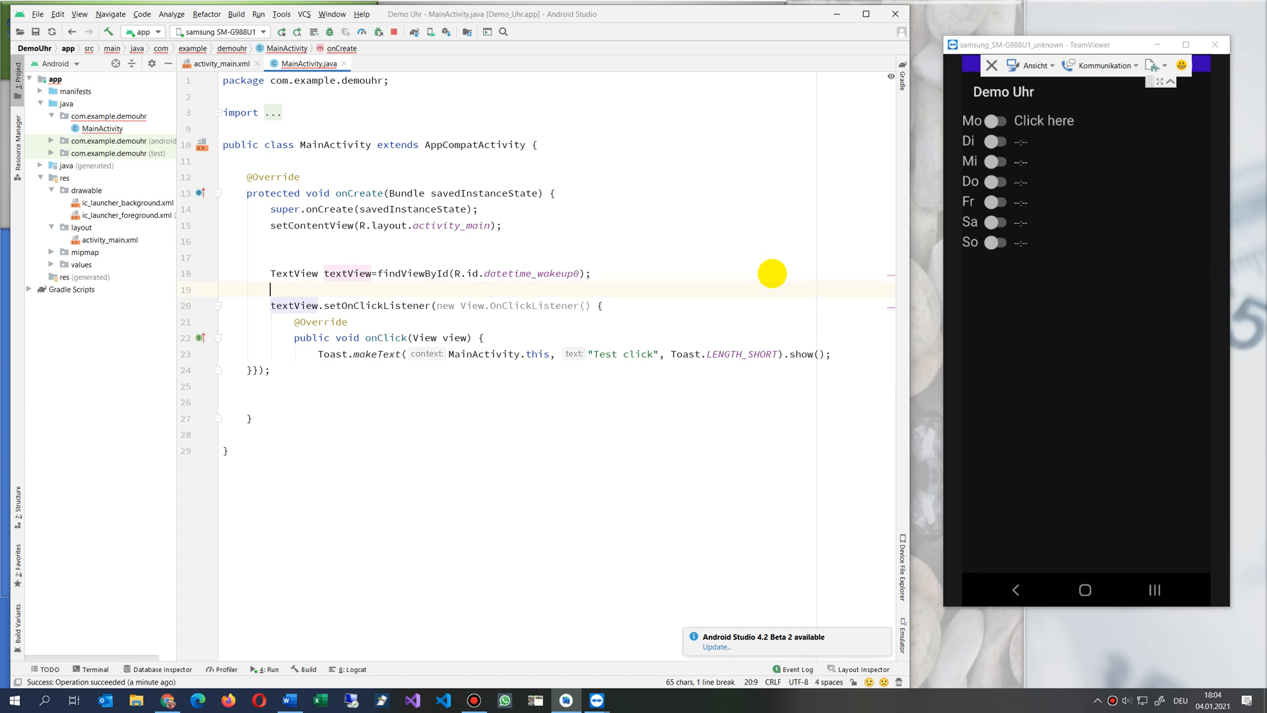
key("Backspace")
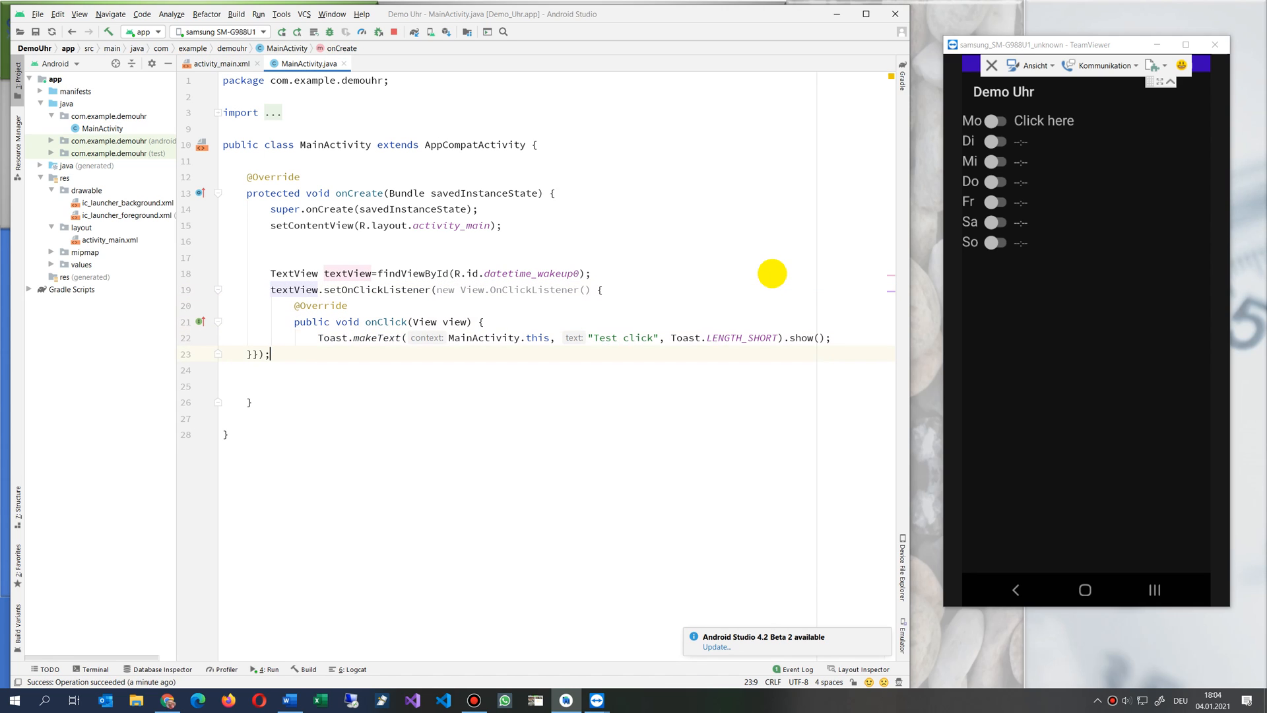